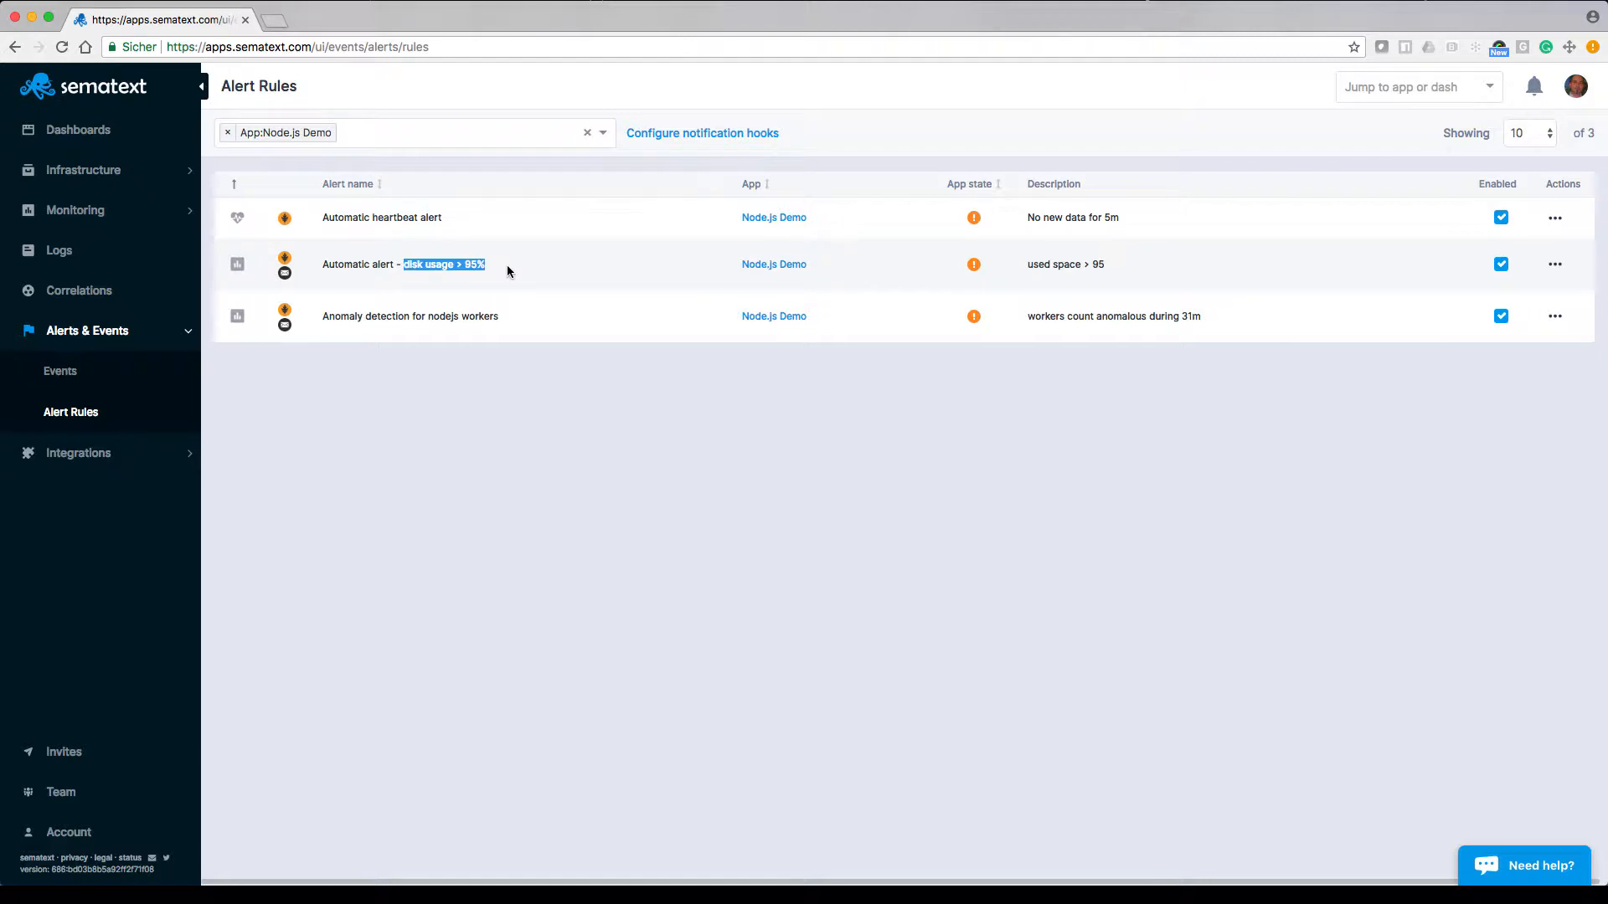
pyautogui.moveTo(405, 307)
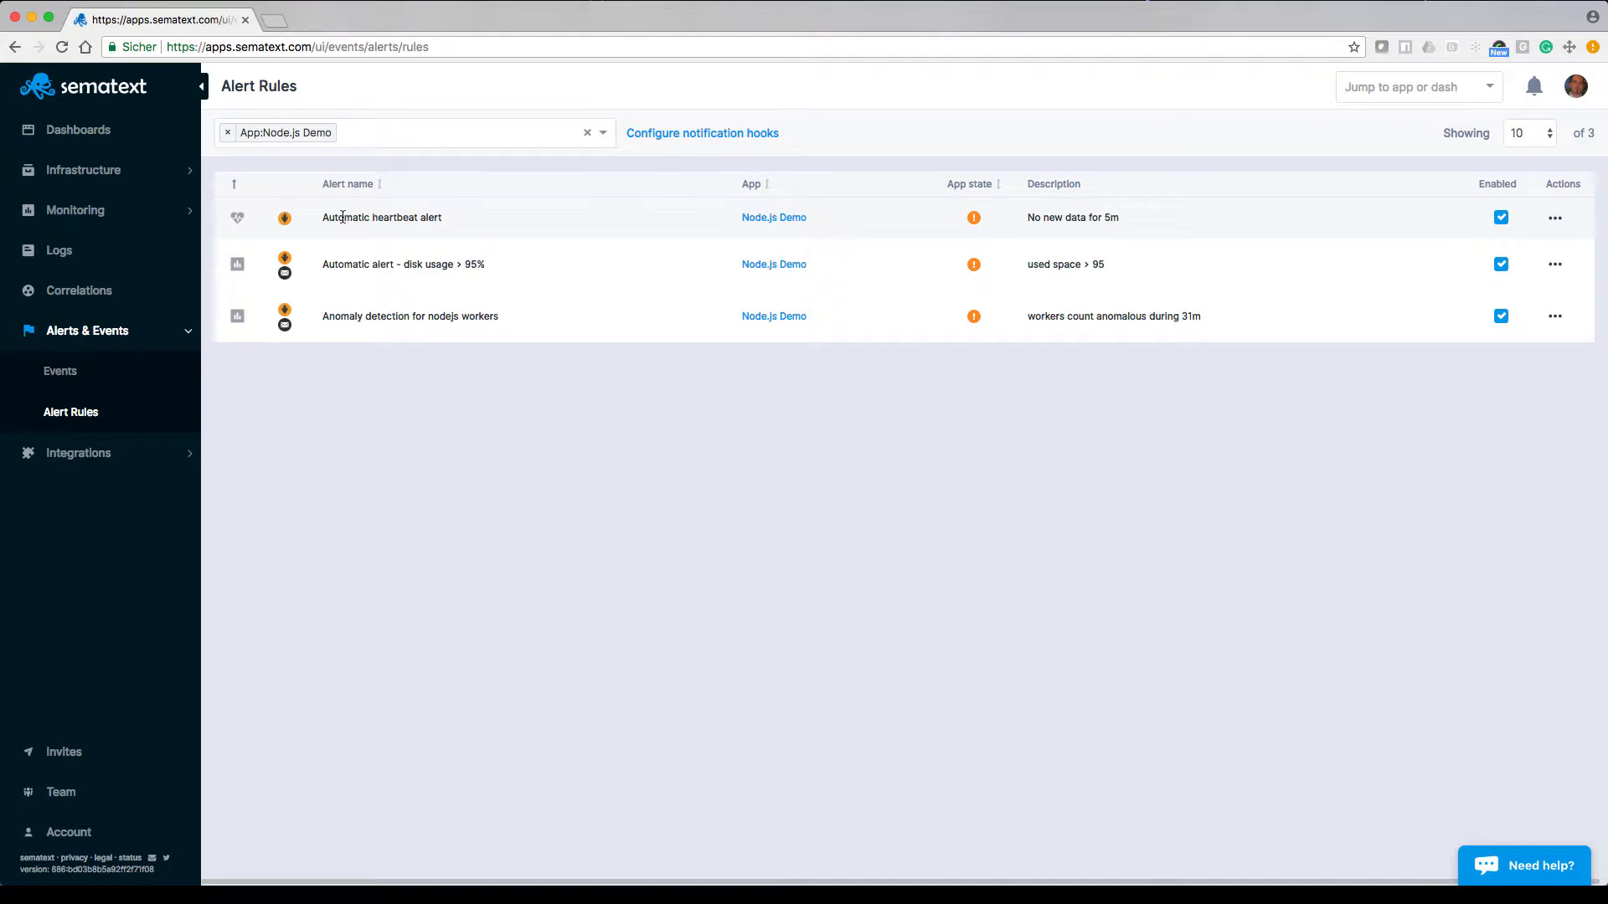
# Step: Review the existing alert rules and briefly inspect the disk usage alert's settings without changing them
pyautogui.doubleClick(345, 216)
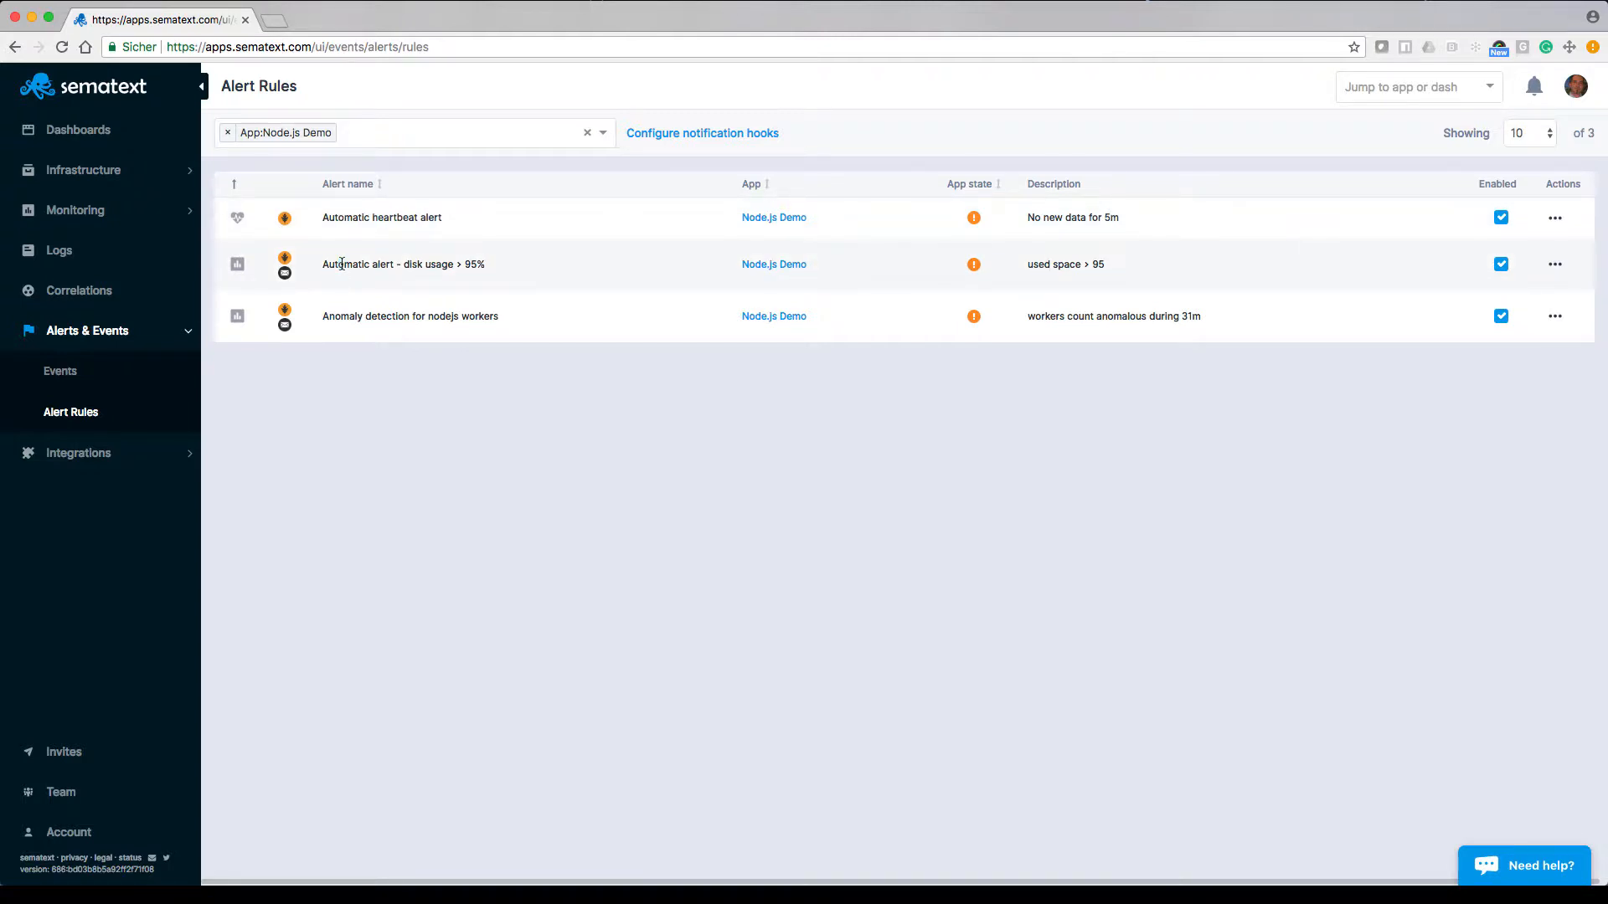
pyautogui.doubleClick(345, 263)
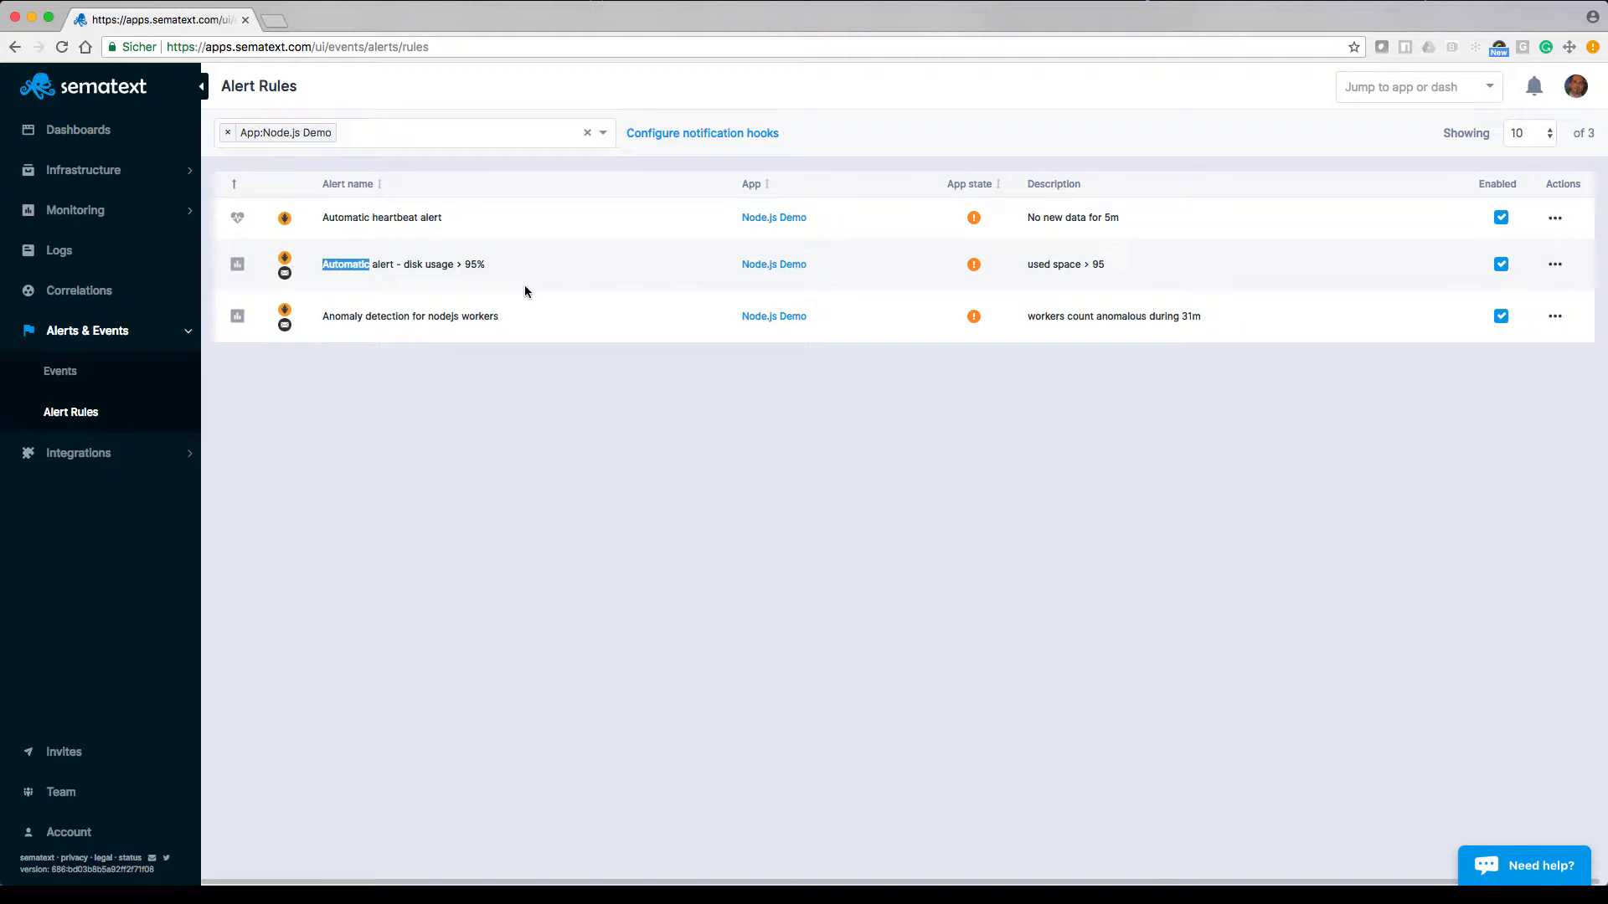
pyautogui.click(1554, 263)
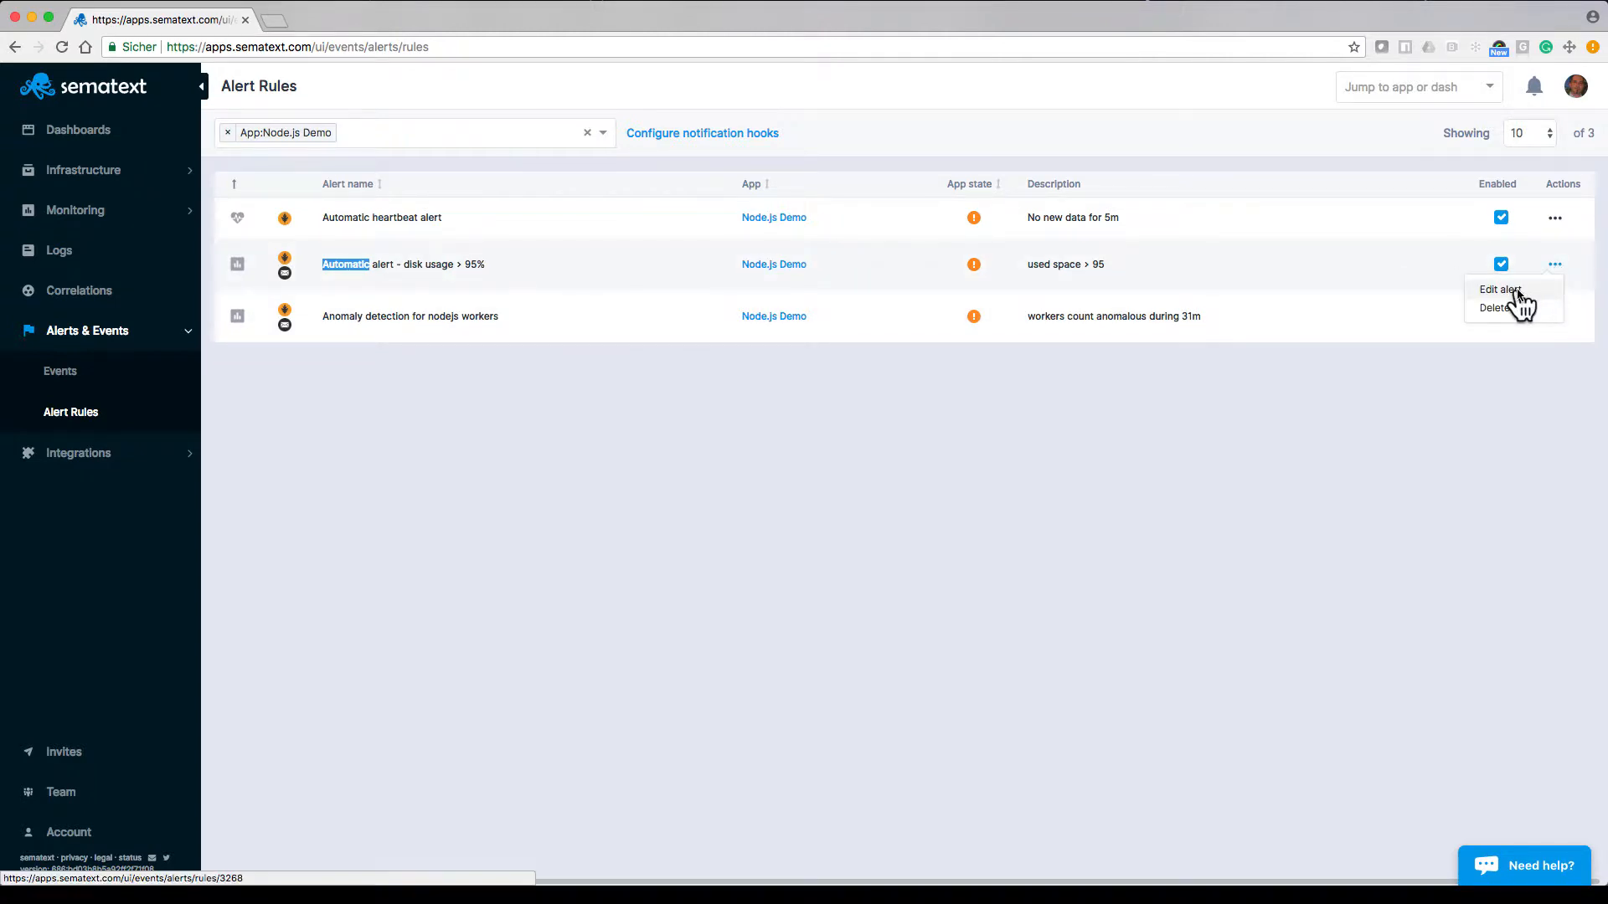
pyautogui.click(1497, 290)
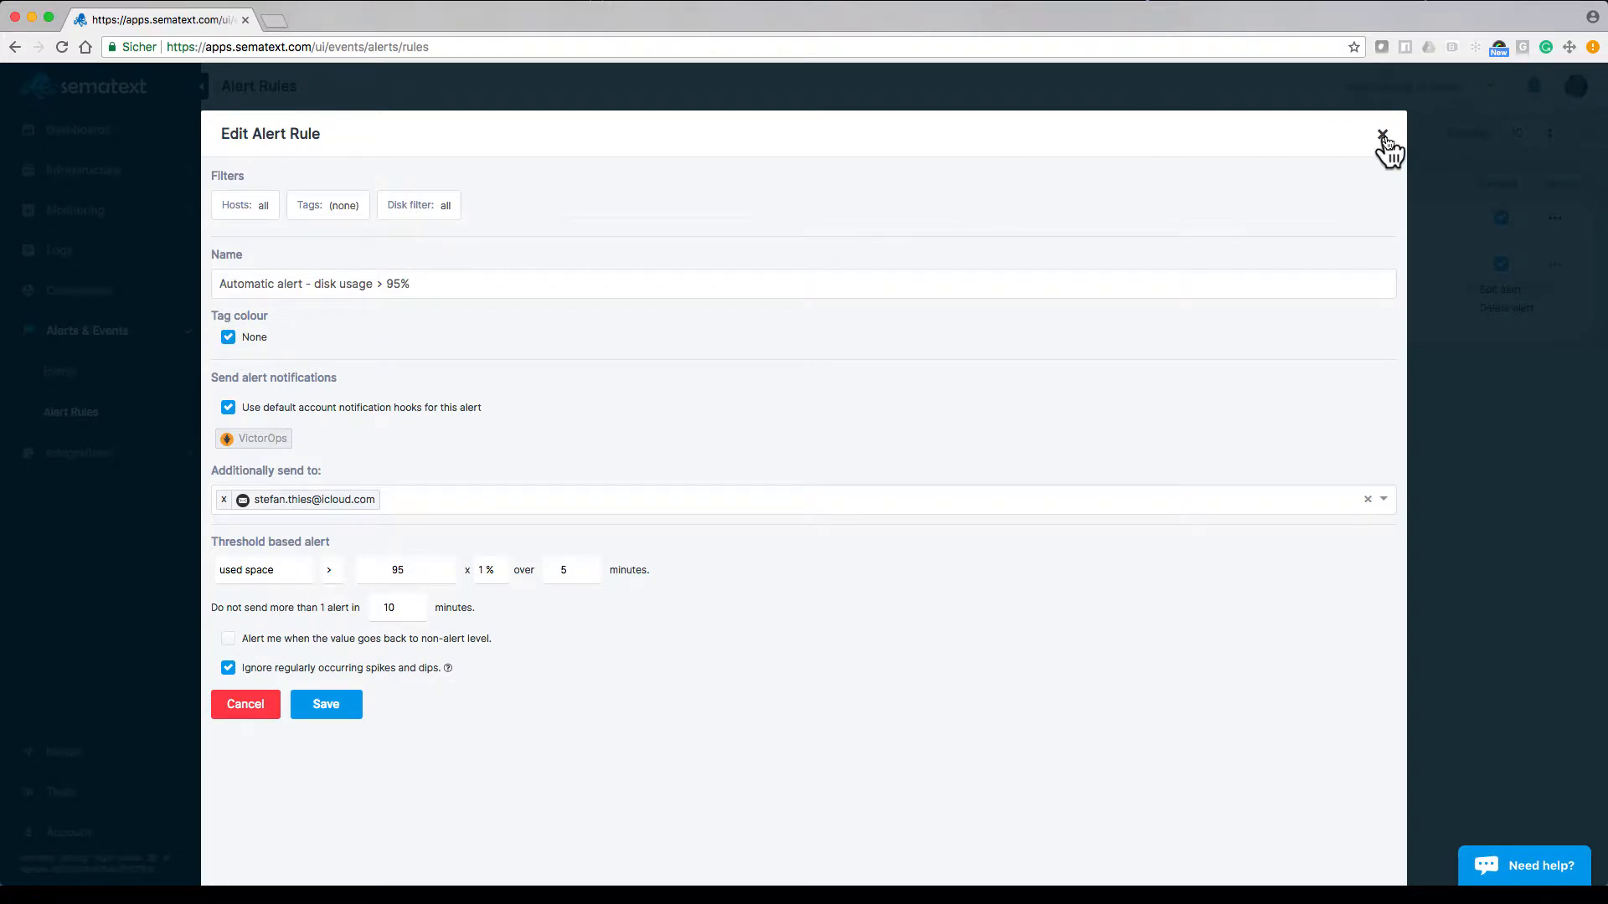
pyautogui.click(1381, 134)
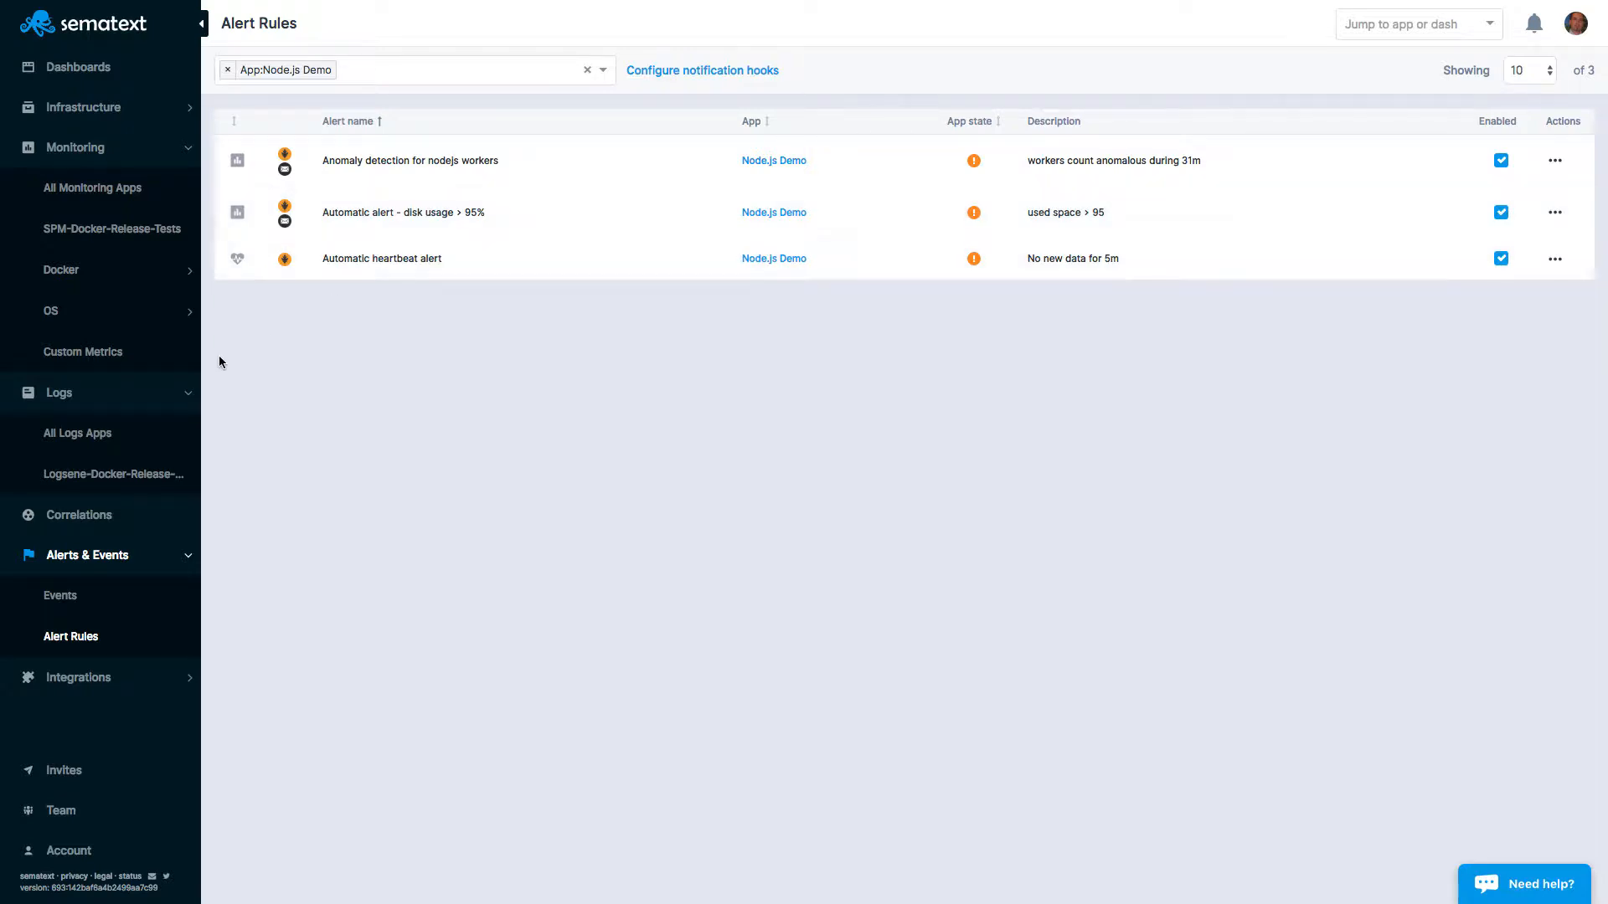
# Step: Show Docker Container Memory charts for the last hour and bring up the image / pod filter list
pyautogui.click(60, 270)
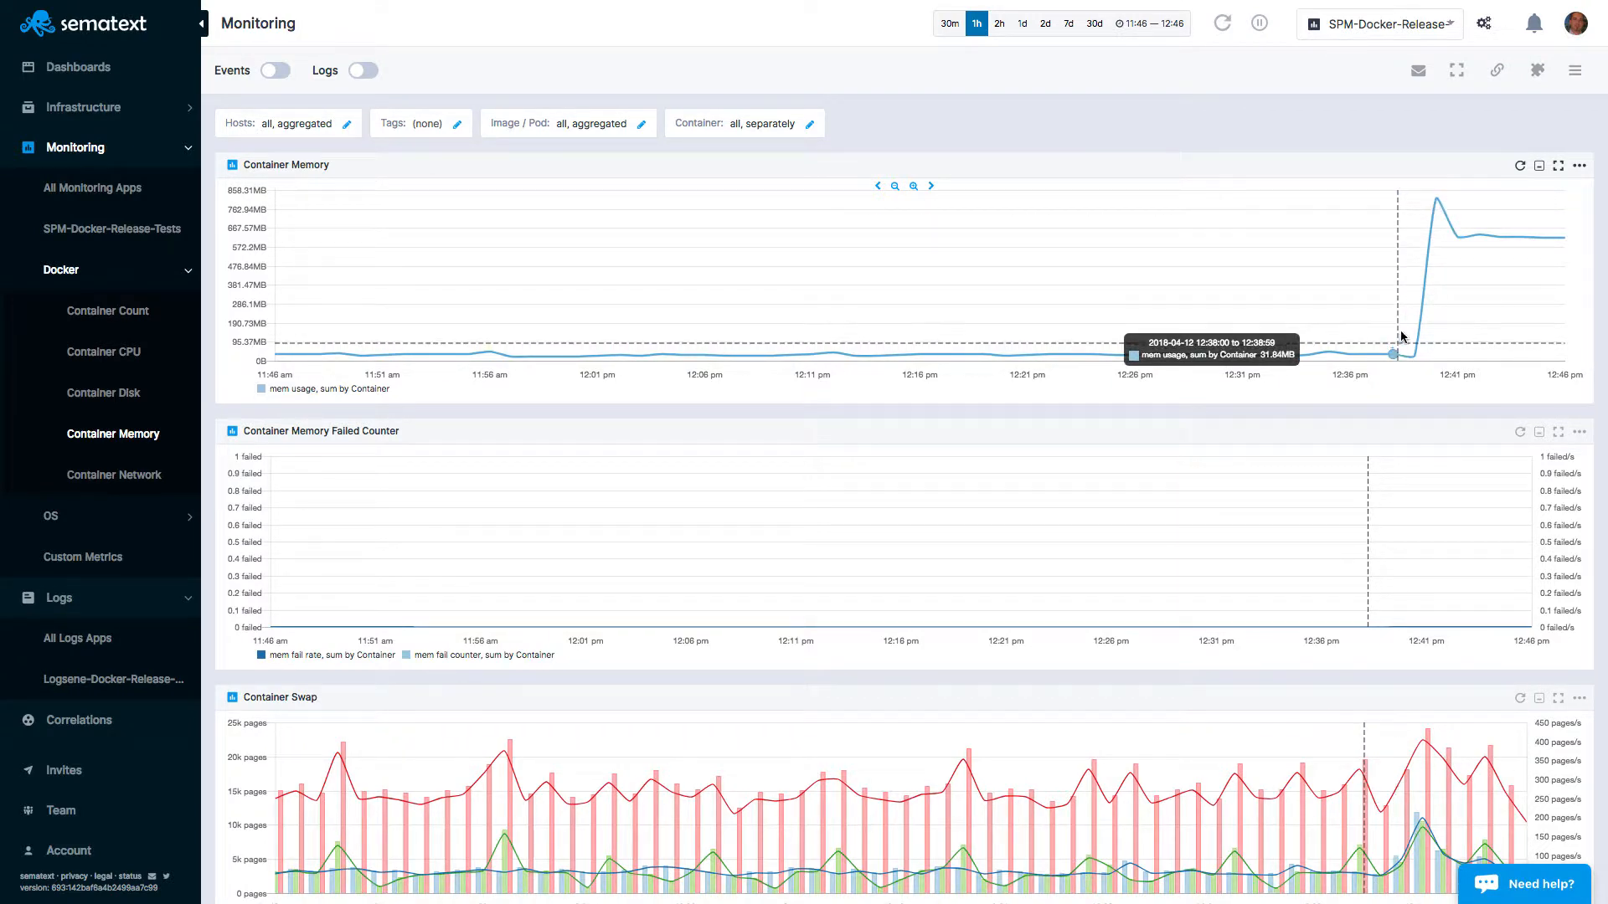
pyautogui.moveTo(983, 253)
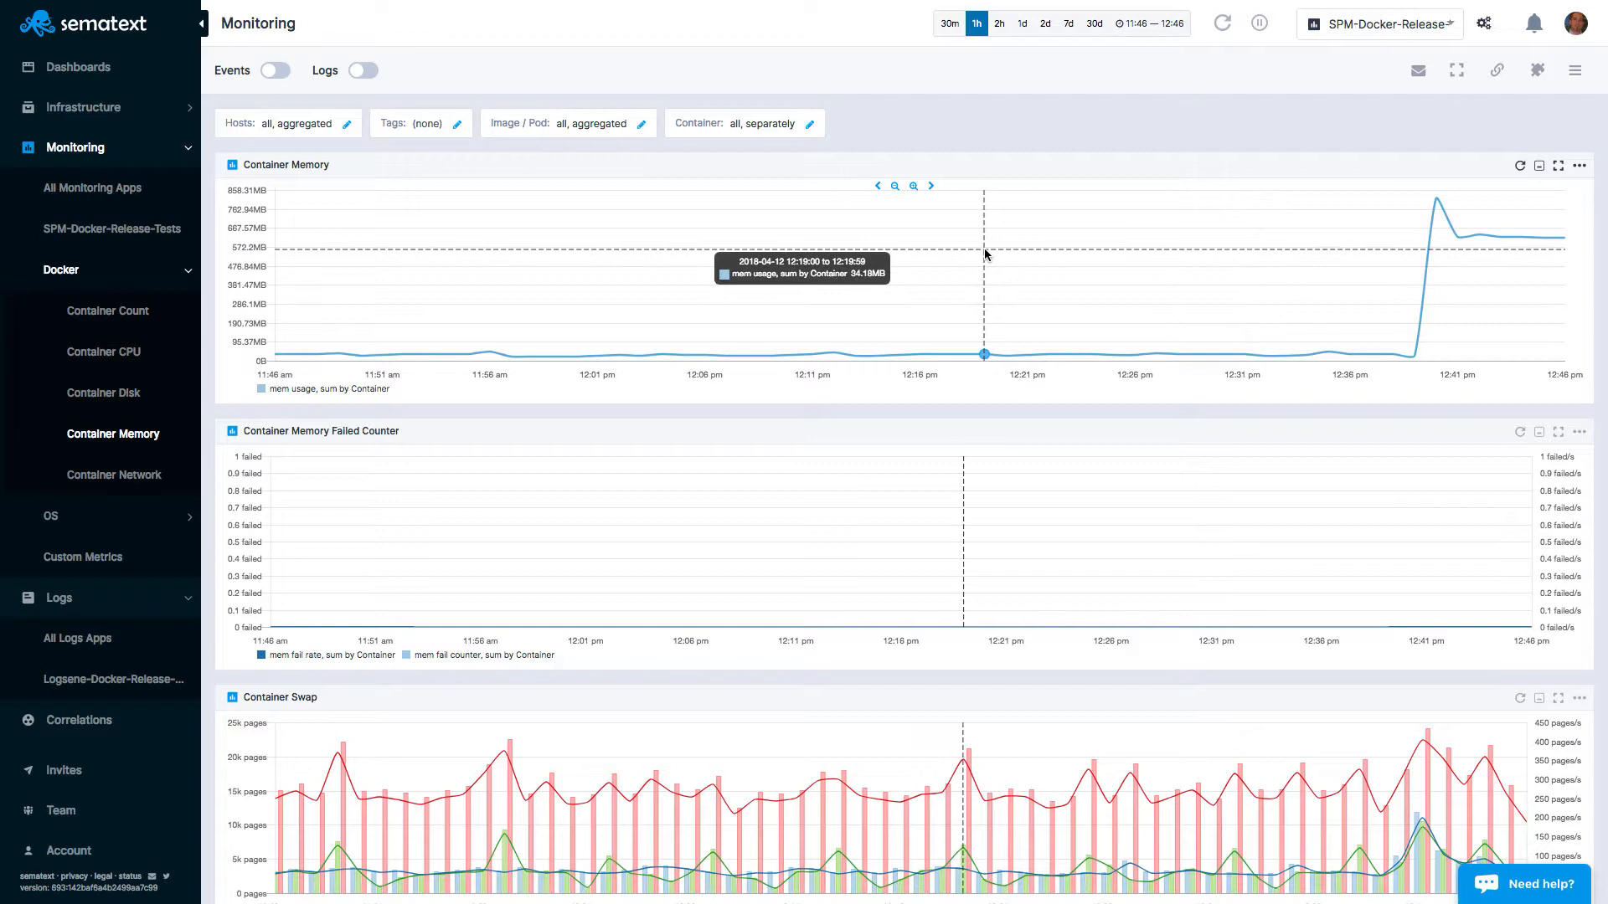
pyautogui.moveTo(1000, 250)
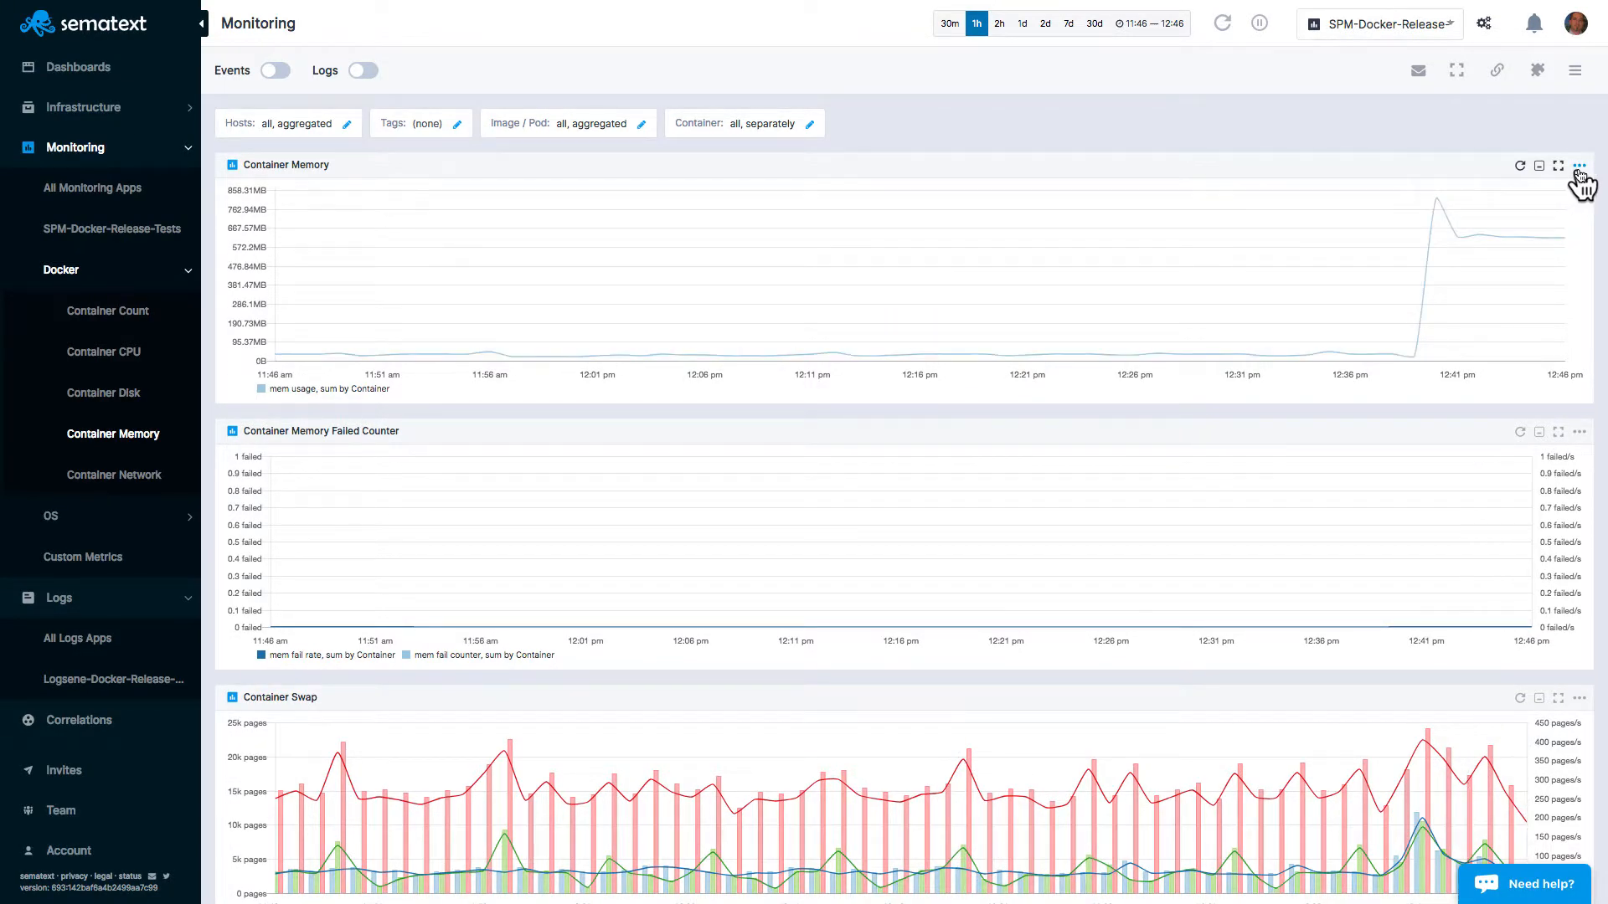
pyautogui.click(1579, 166)
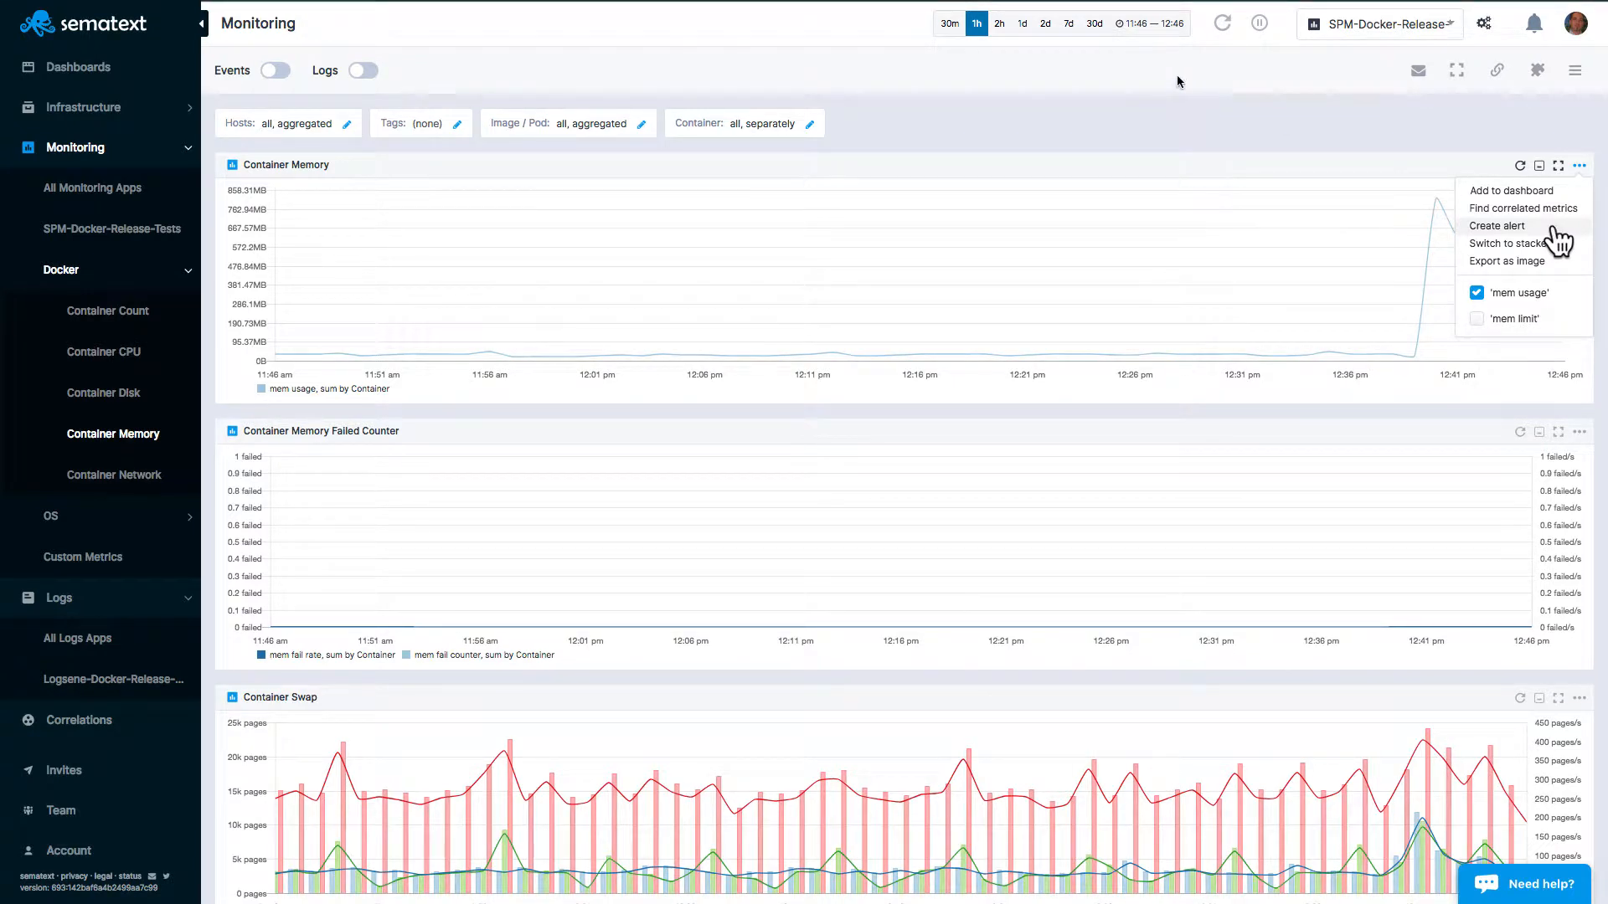
pyautogui.moveTo(1014, 54)
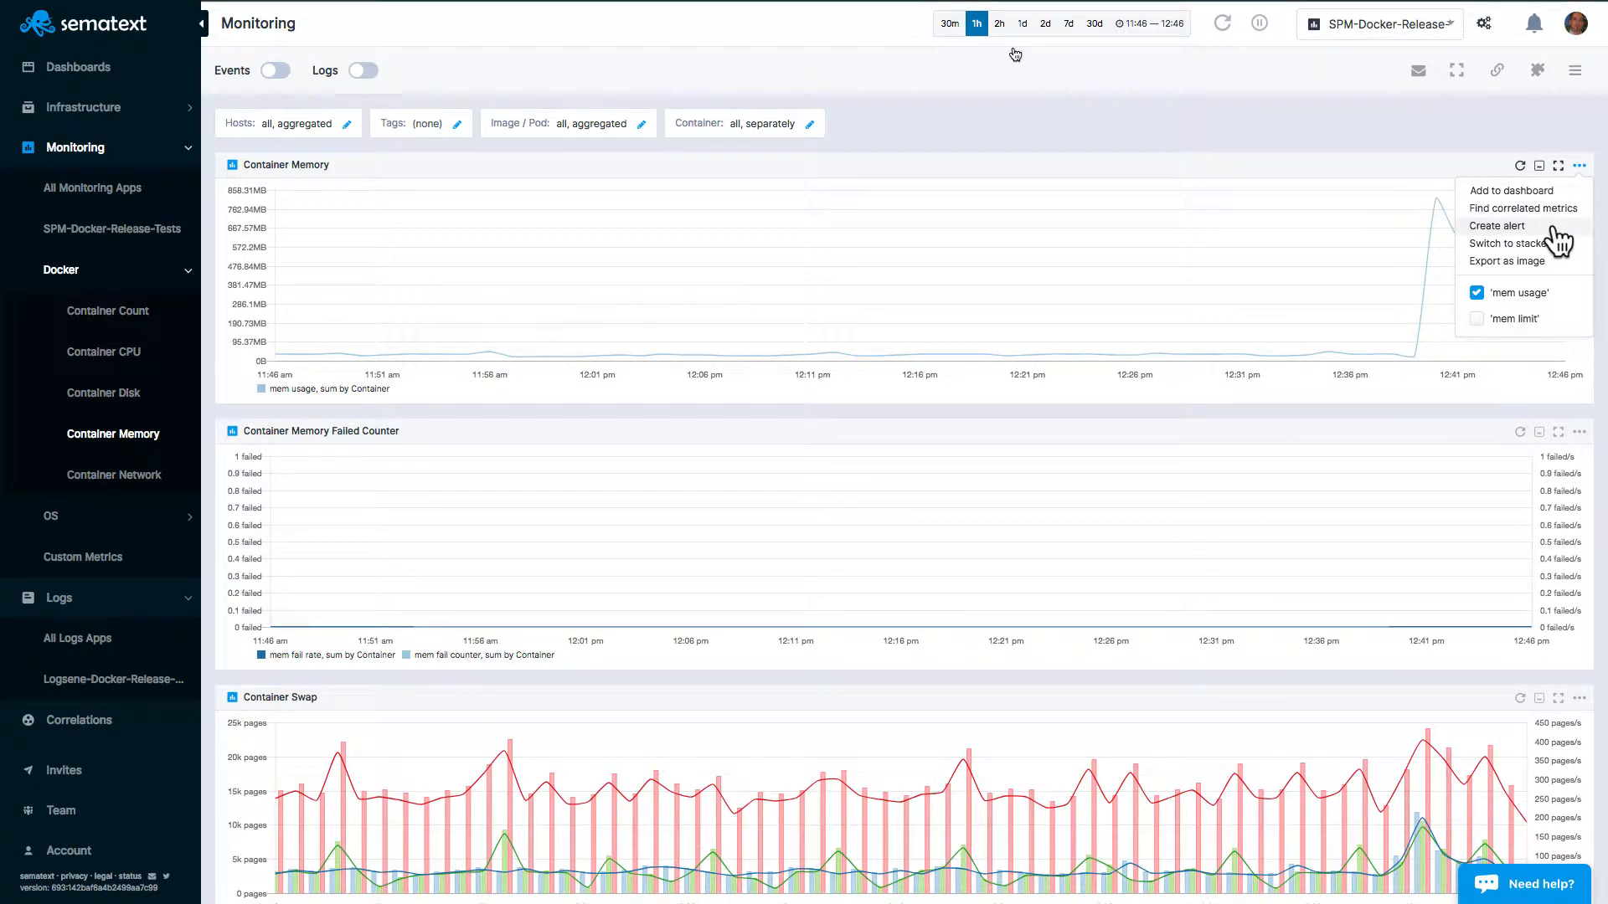
pyautogui.click(570, 122)
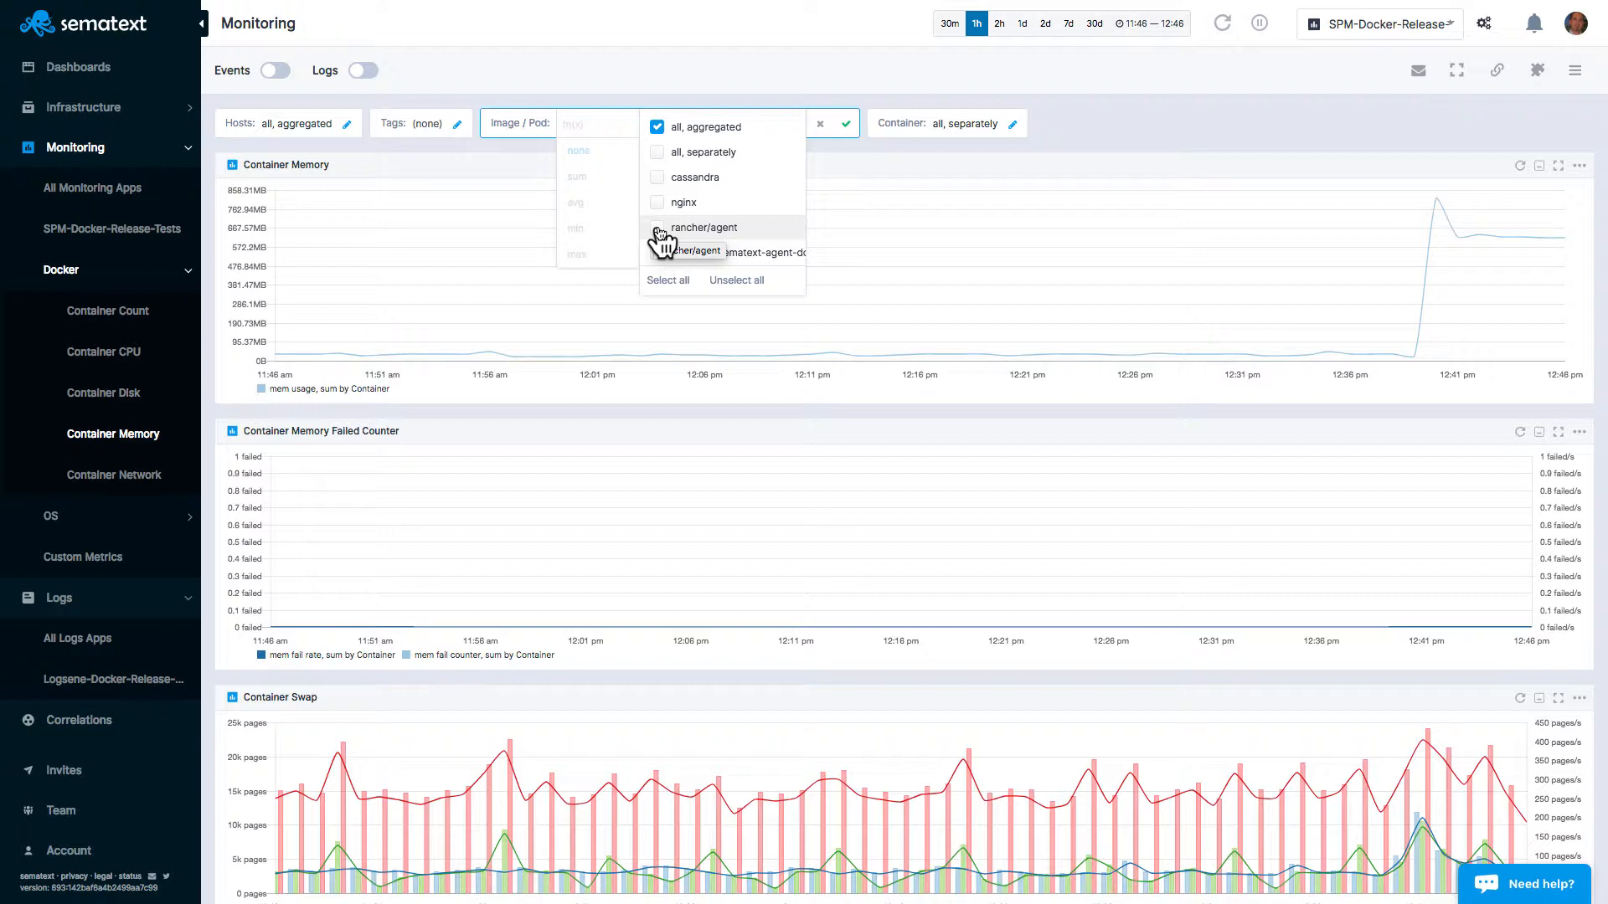
# Step: Filter the charts to the rancher/agent image and start a Create alert form on Container Memory
pyautogui.click(657, 226)
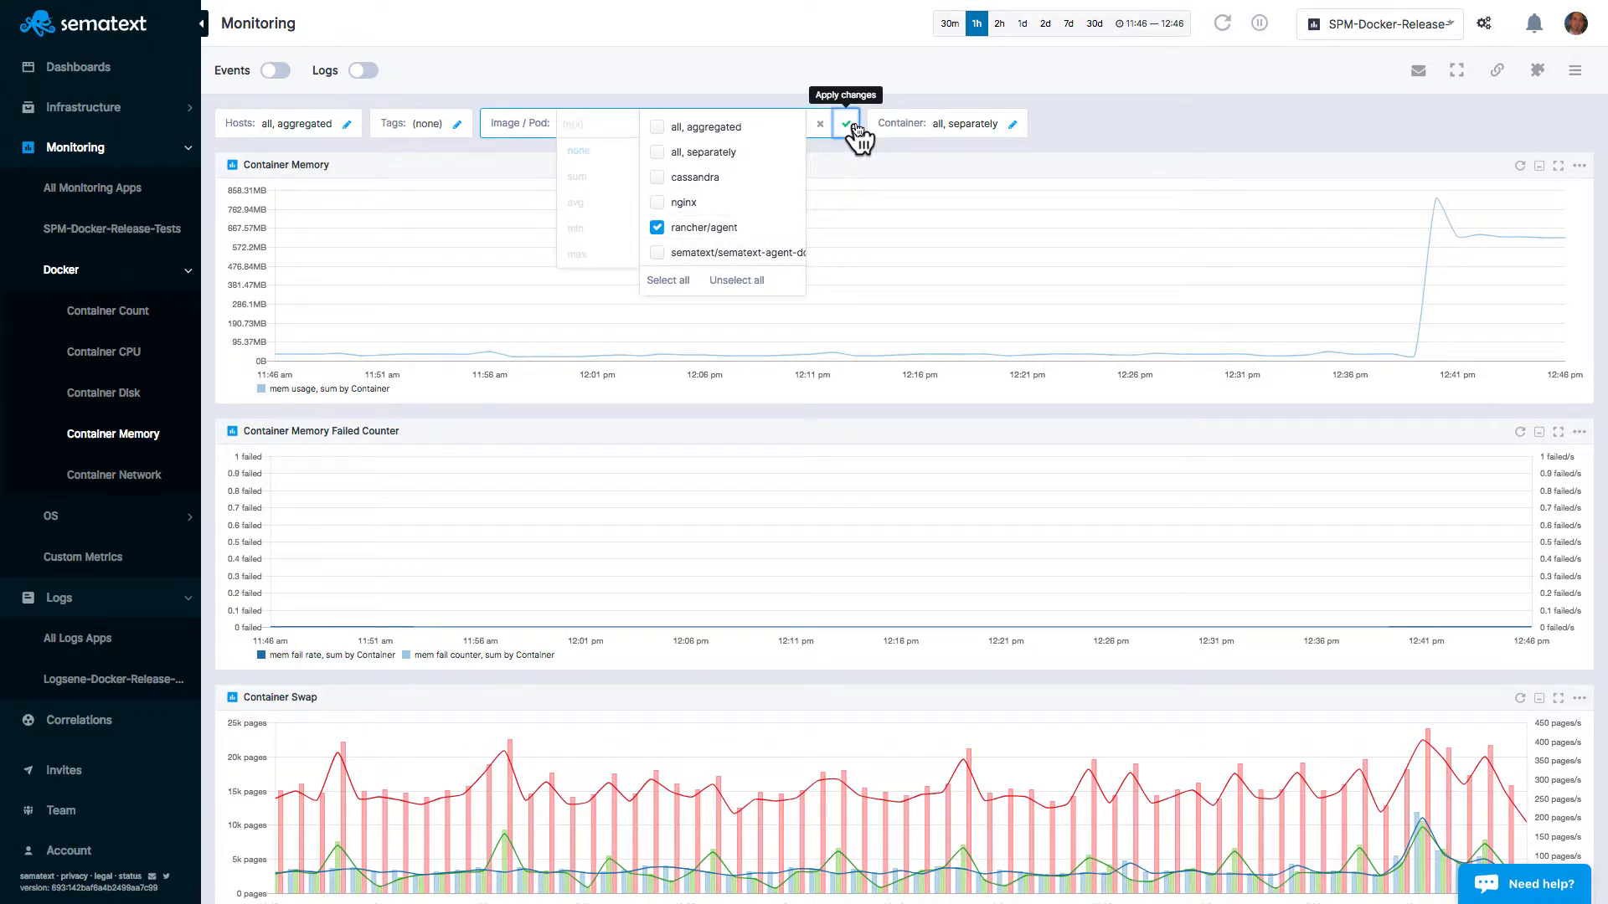
pyautogui.click(852, 122)
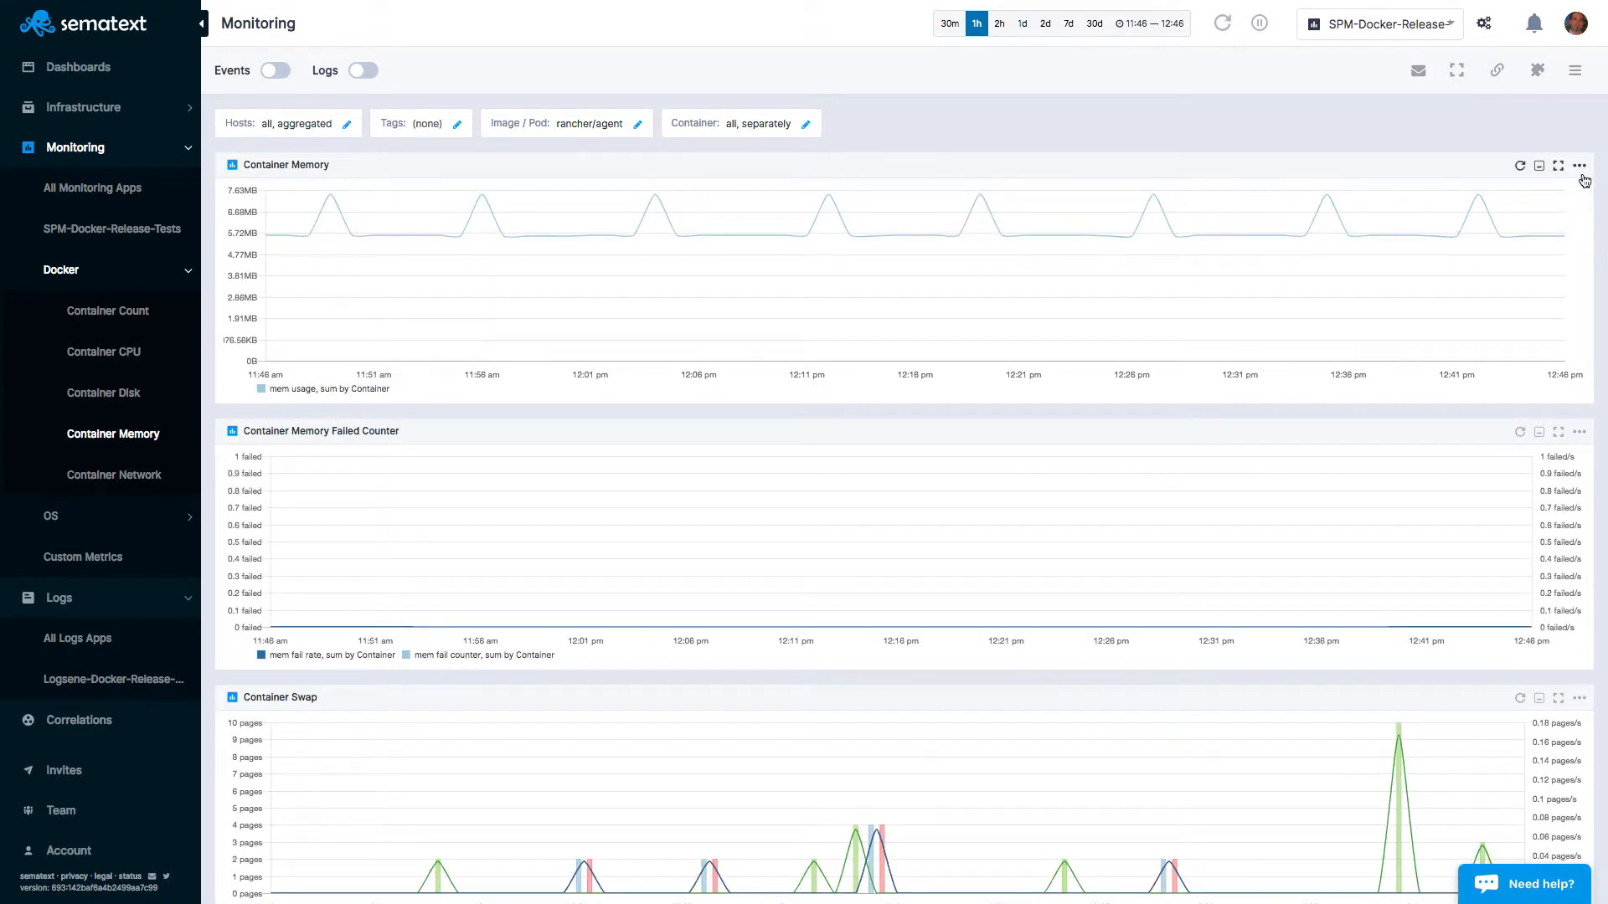
pyautogui.click(1579, 166)
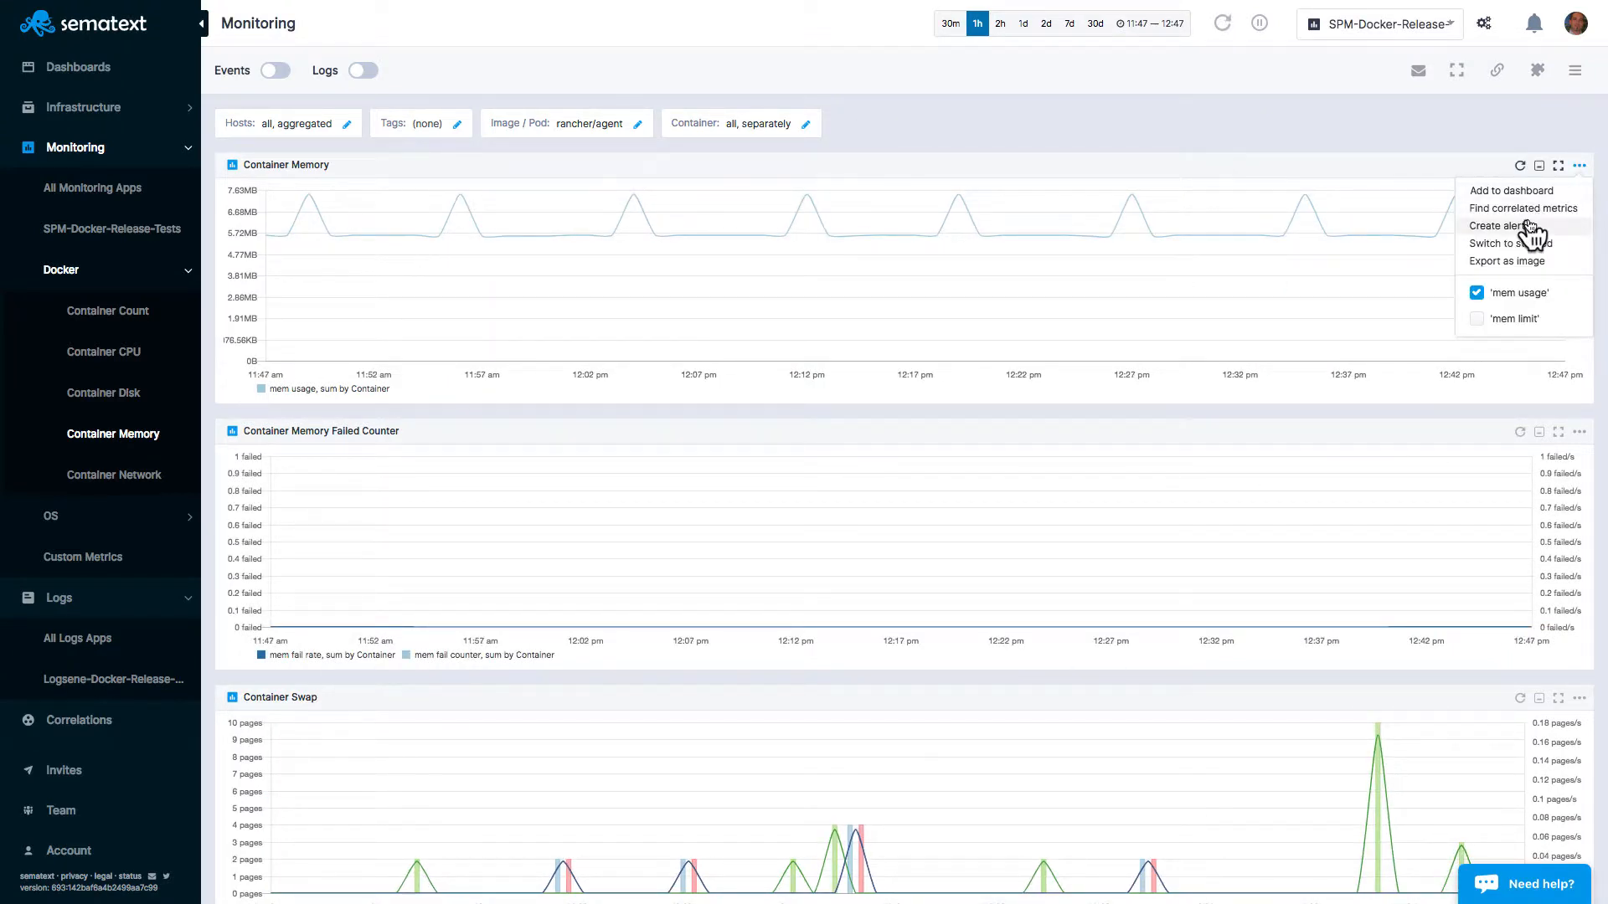
pyautogui.click(1507, 226)
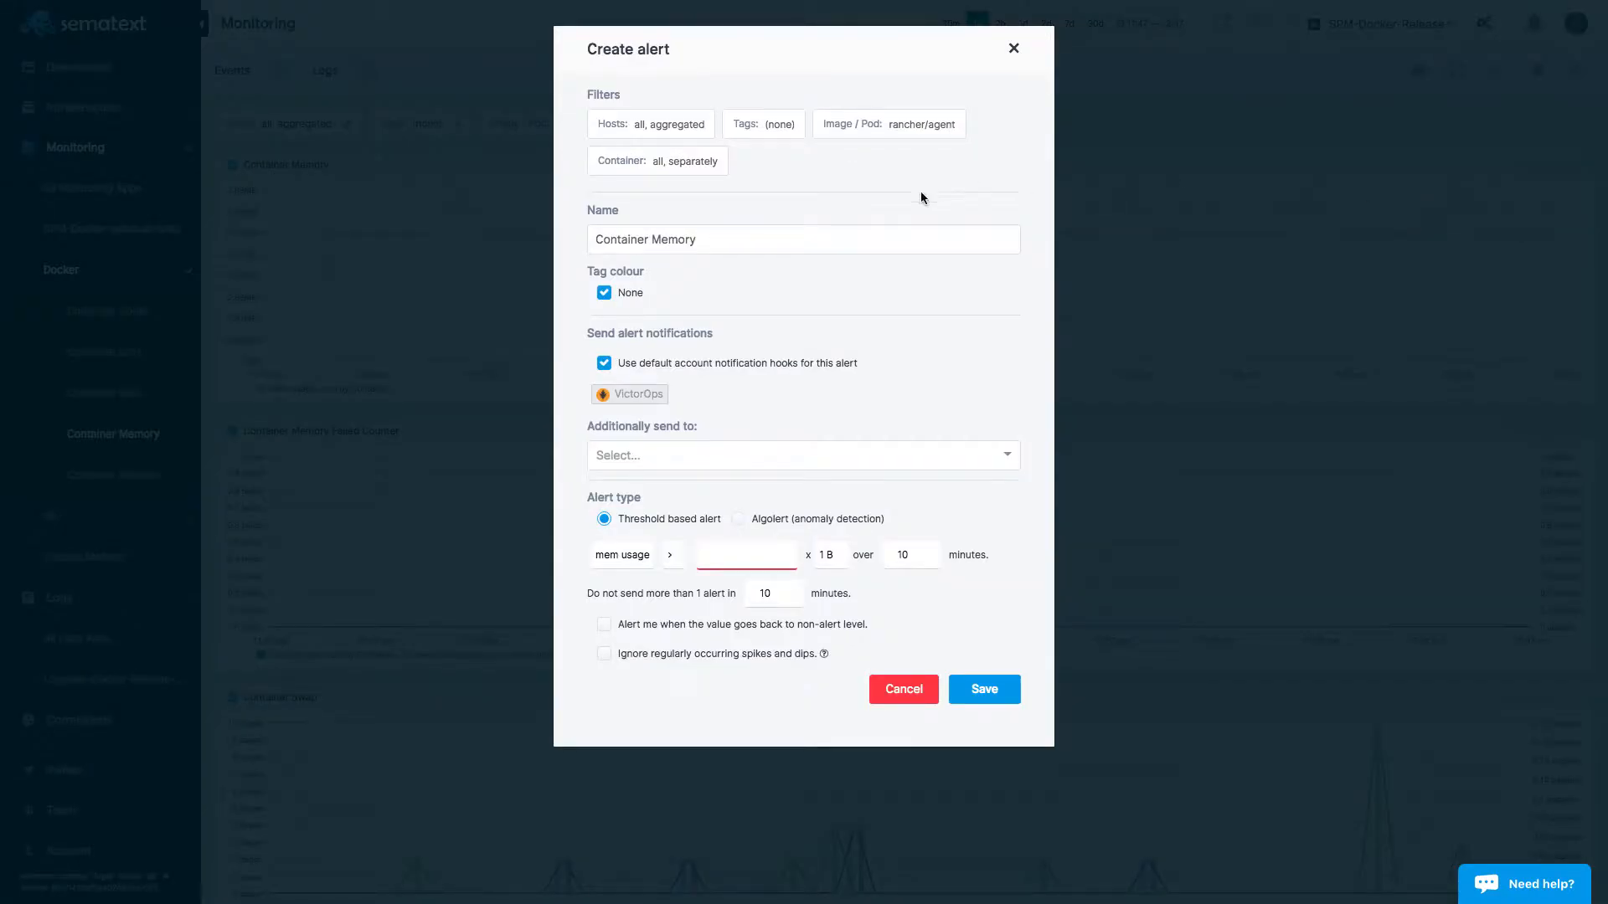
# Step: Draft a memory alert with threshold 8 in MB units, then discard the draft with Cancel
pyautogui.click(802, 239)
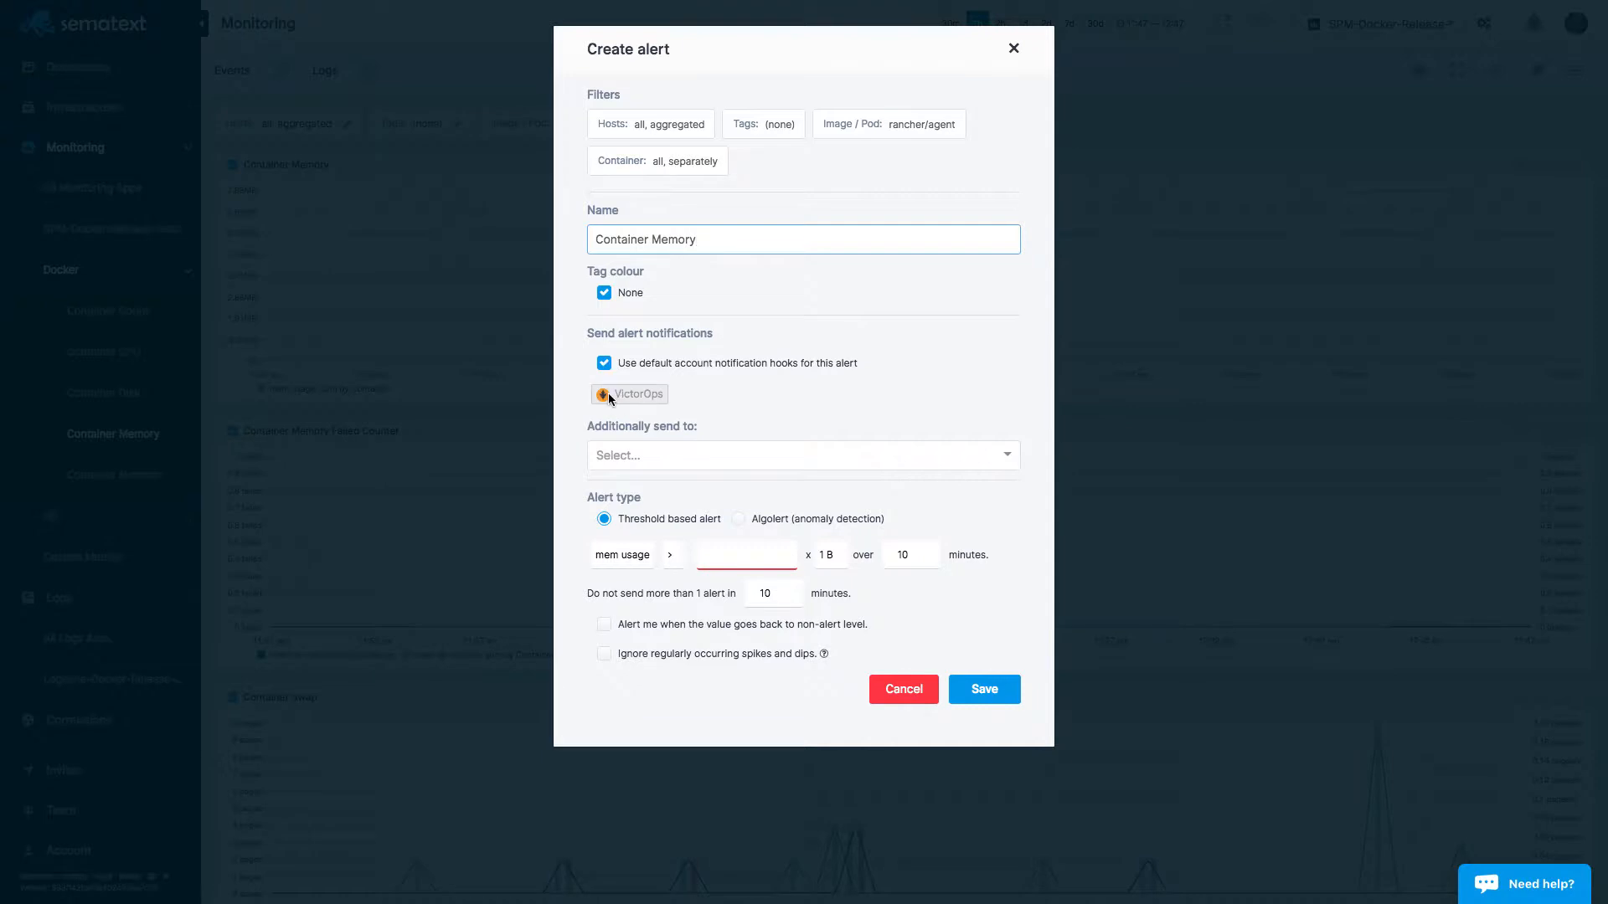
pyautogui.click(802, 455)
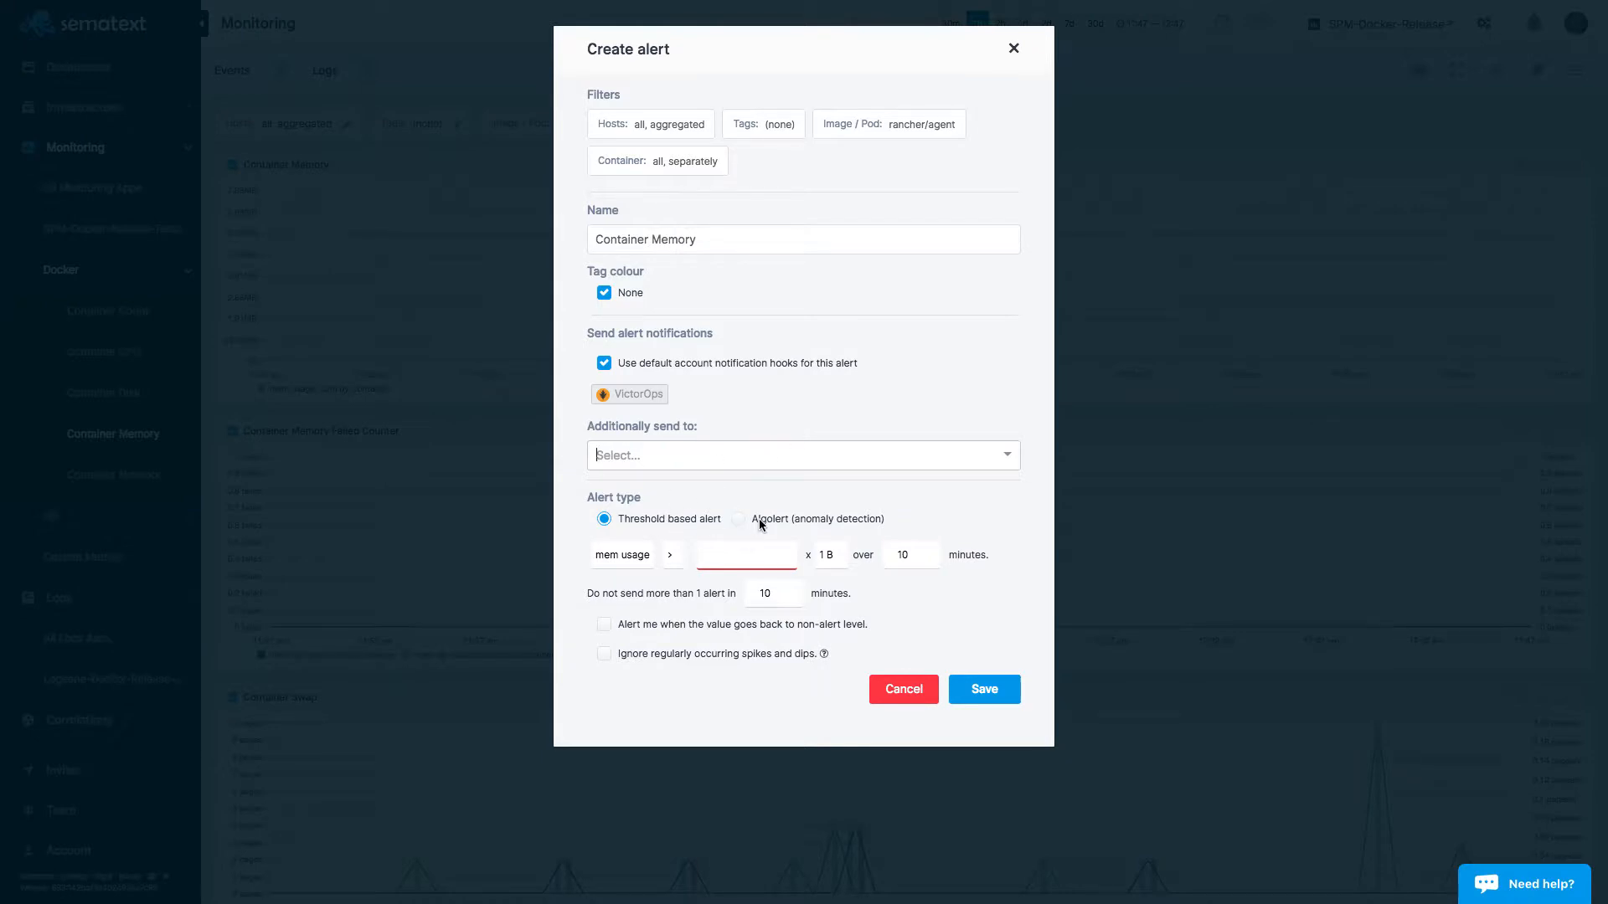
pyautogui.click(746, 554)
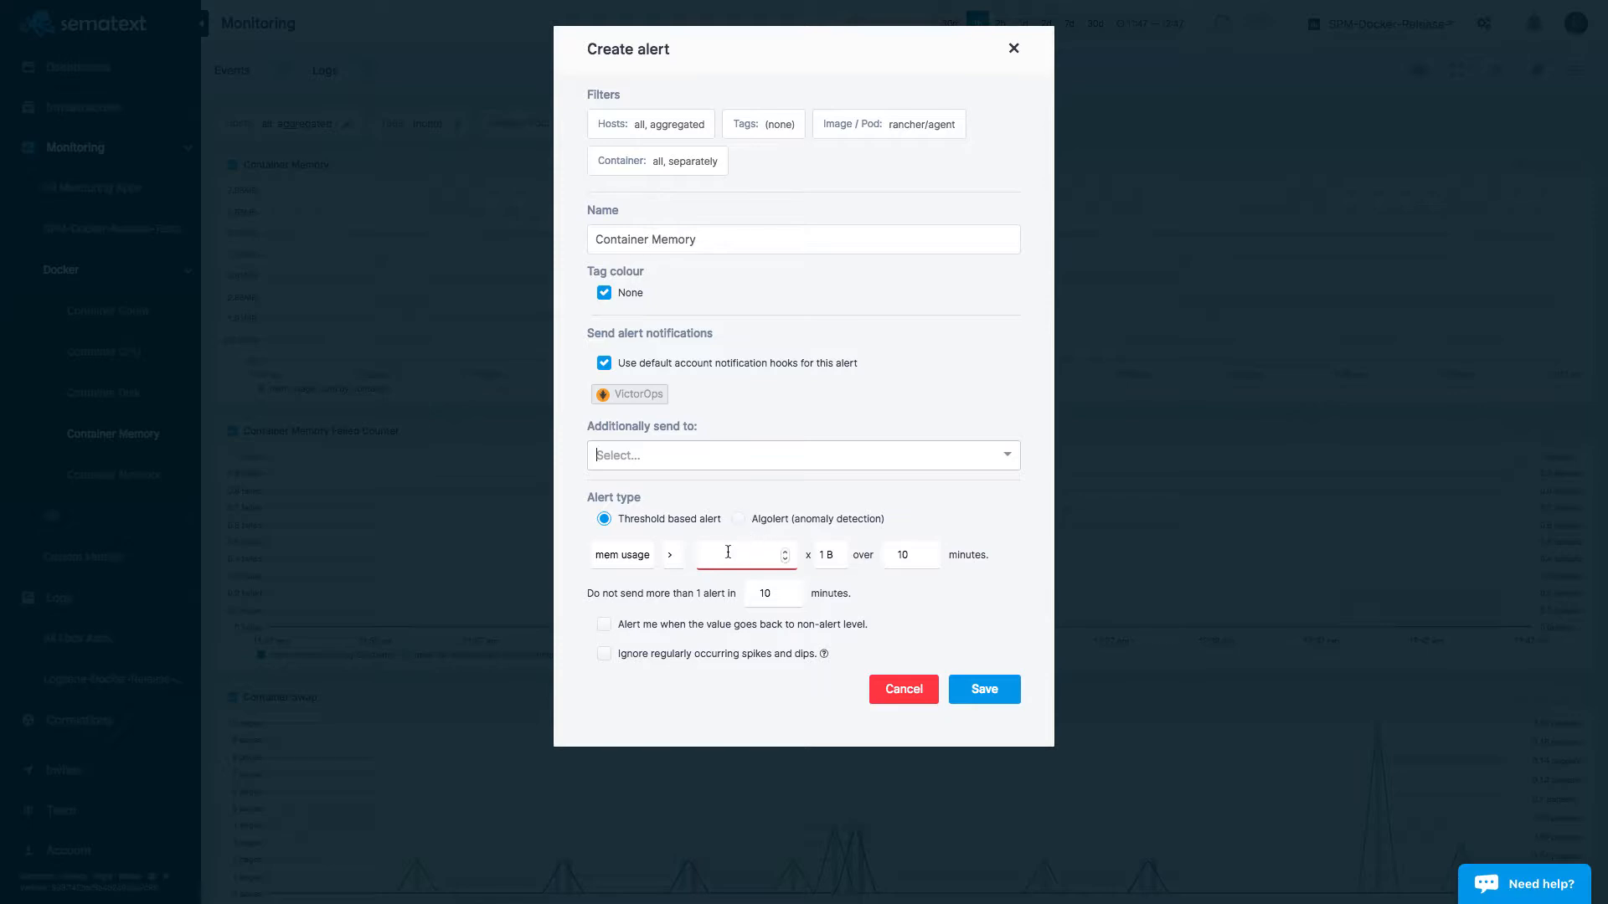
pyautogui.write('8')
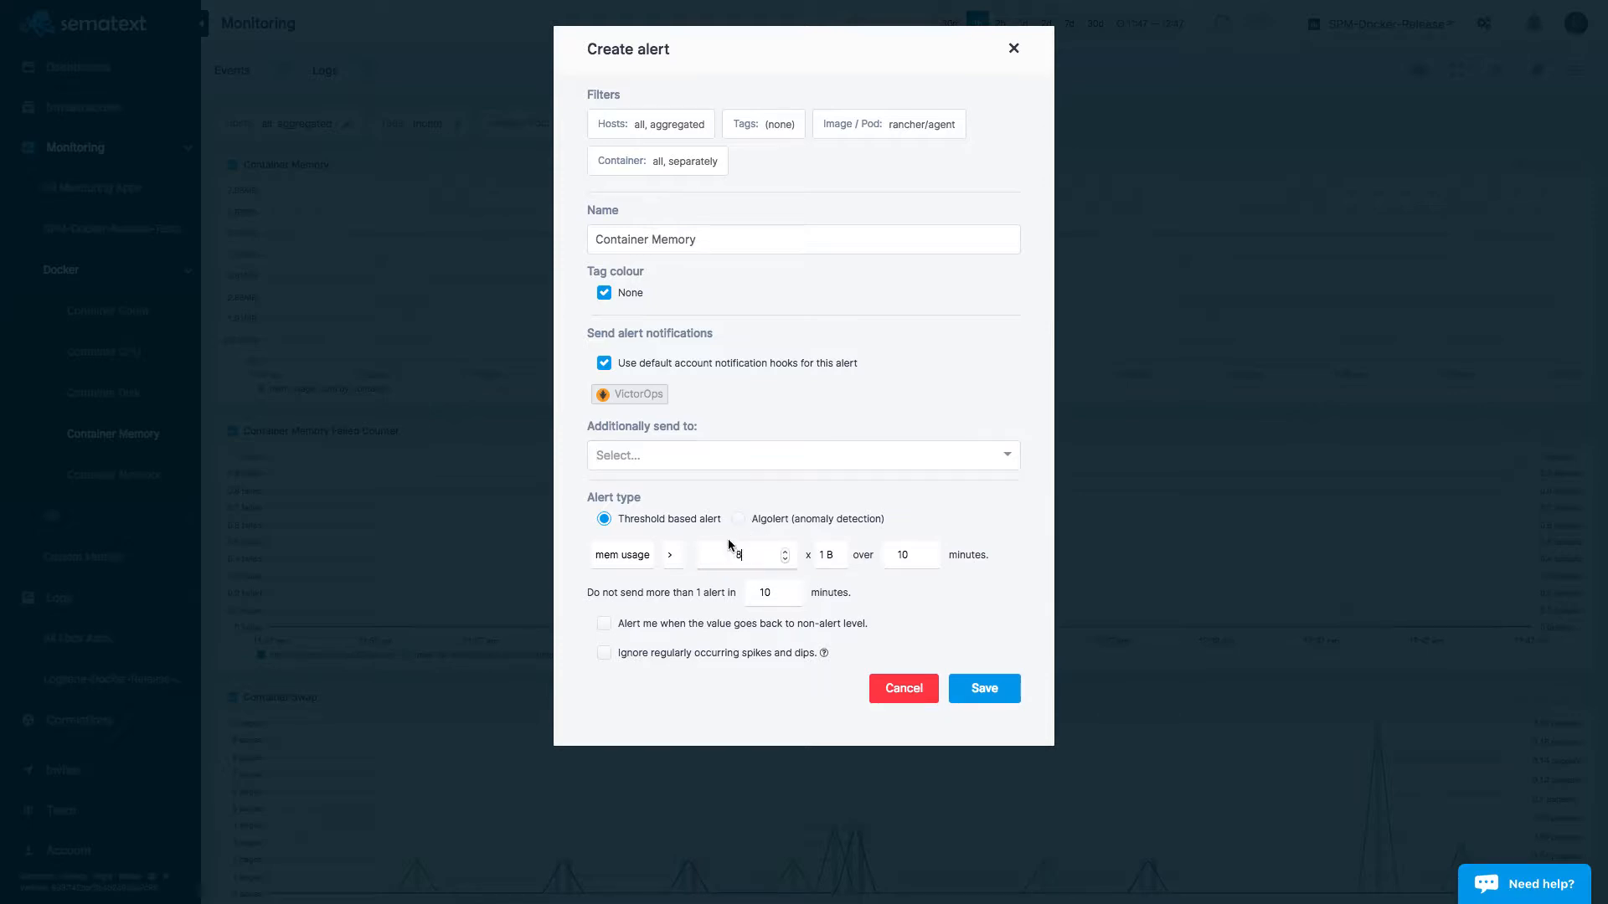
pyautogui.click(829, 555)
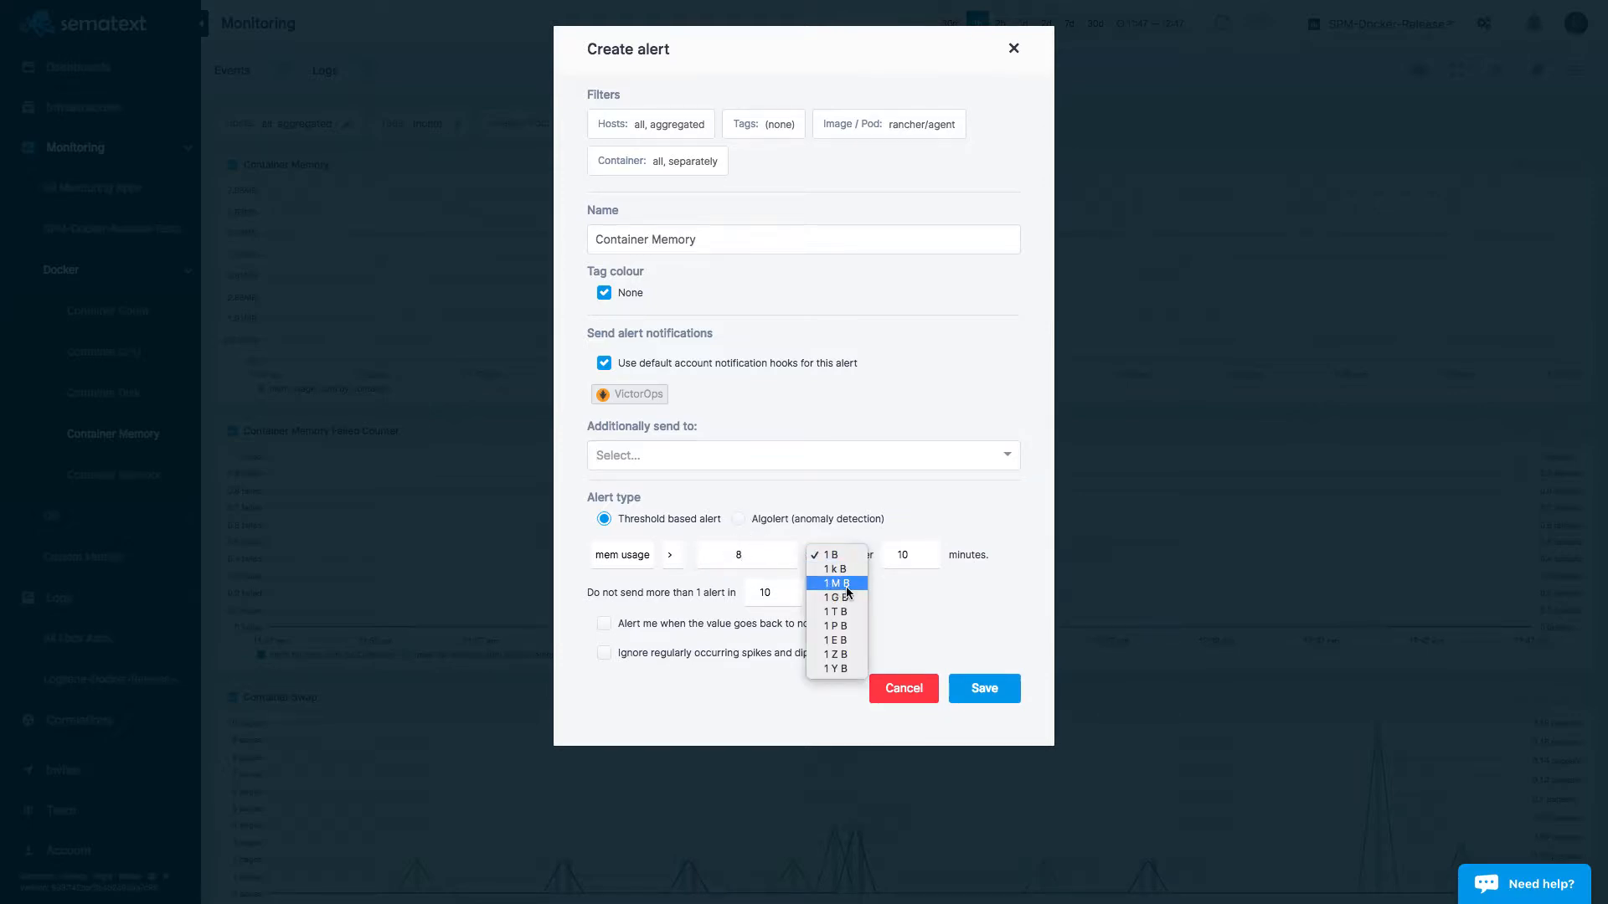
pyautogui.click(834, 582)
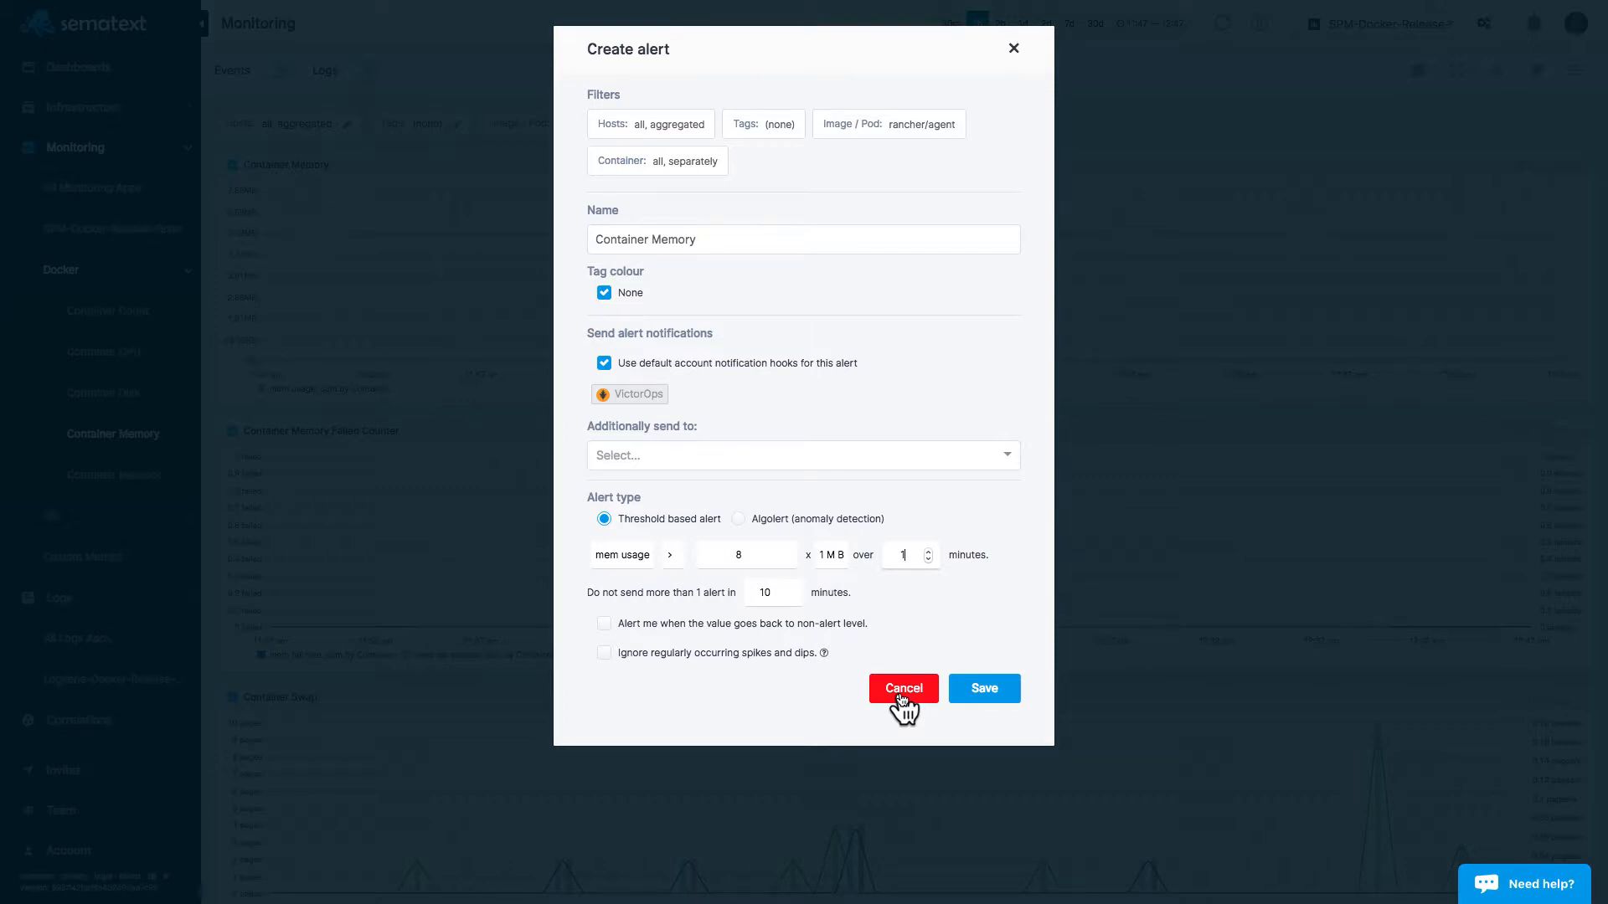
pyautogui.moveTo(907, 554)
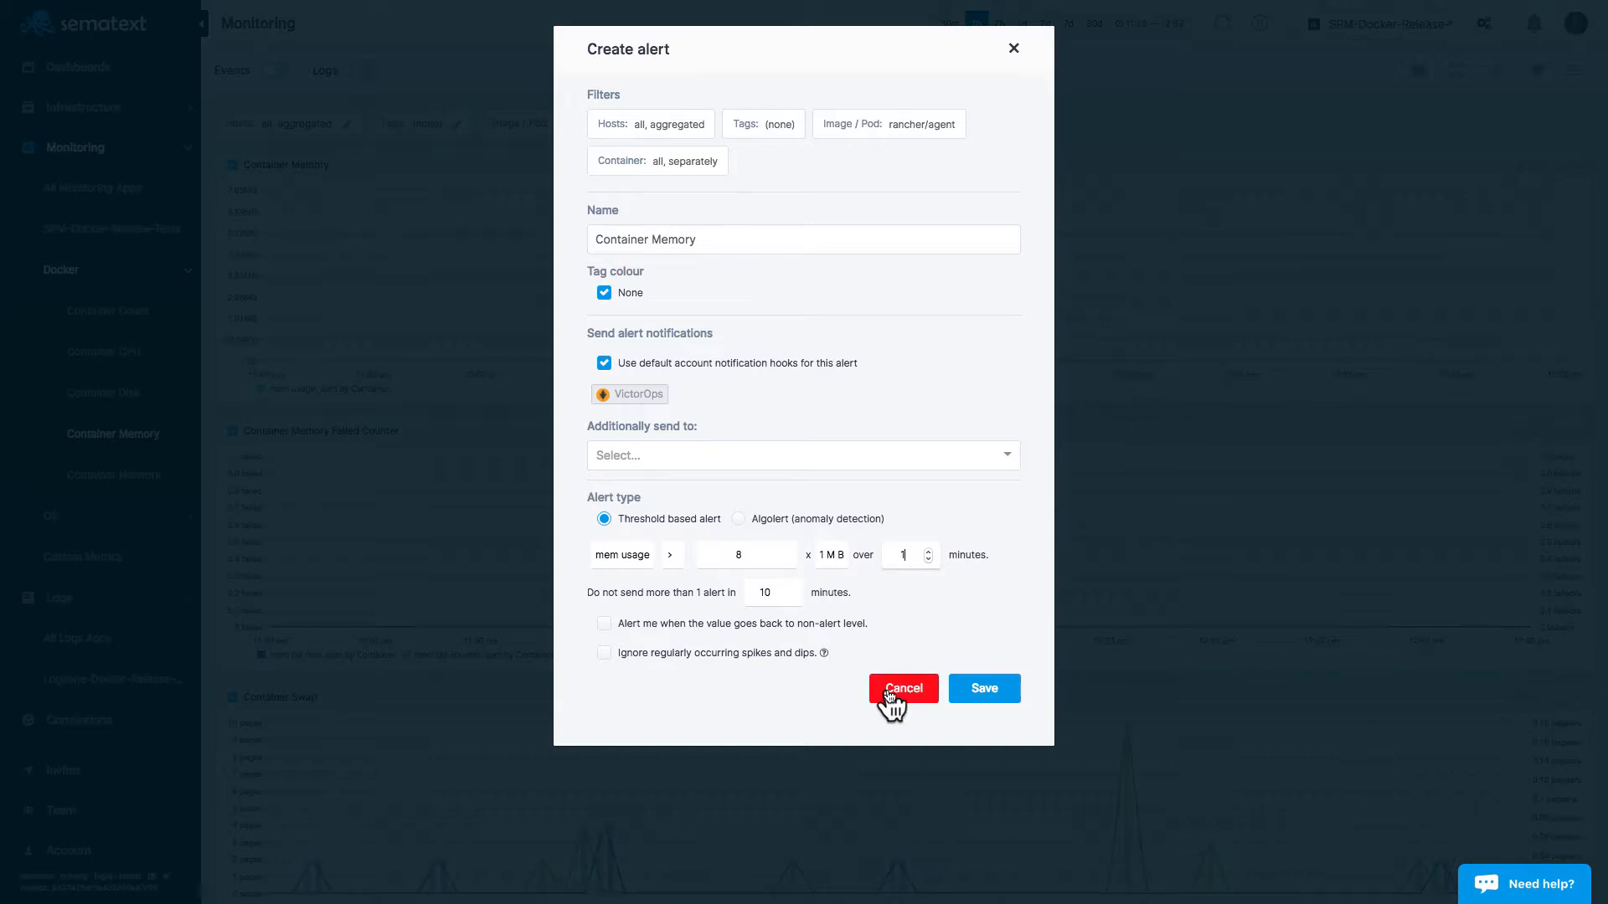
pyautogui.click(901, 688)
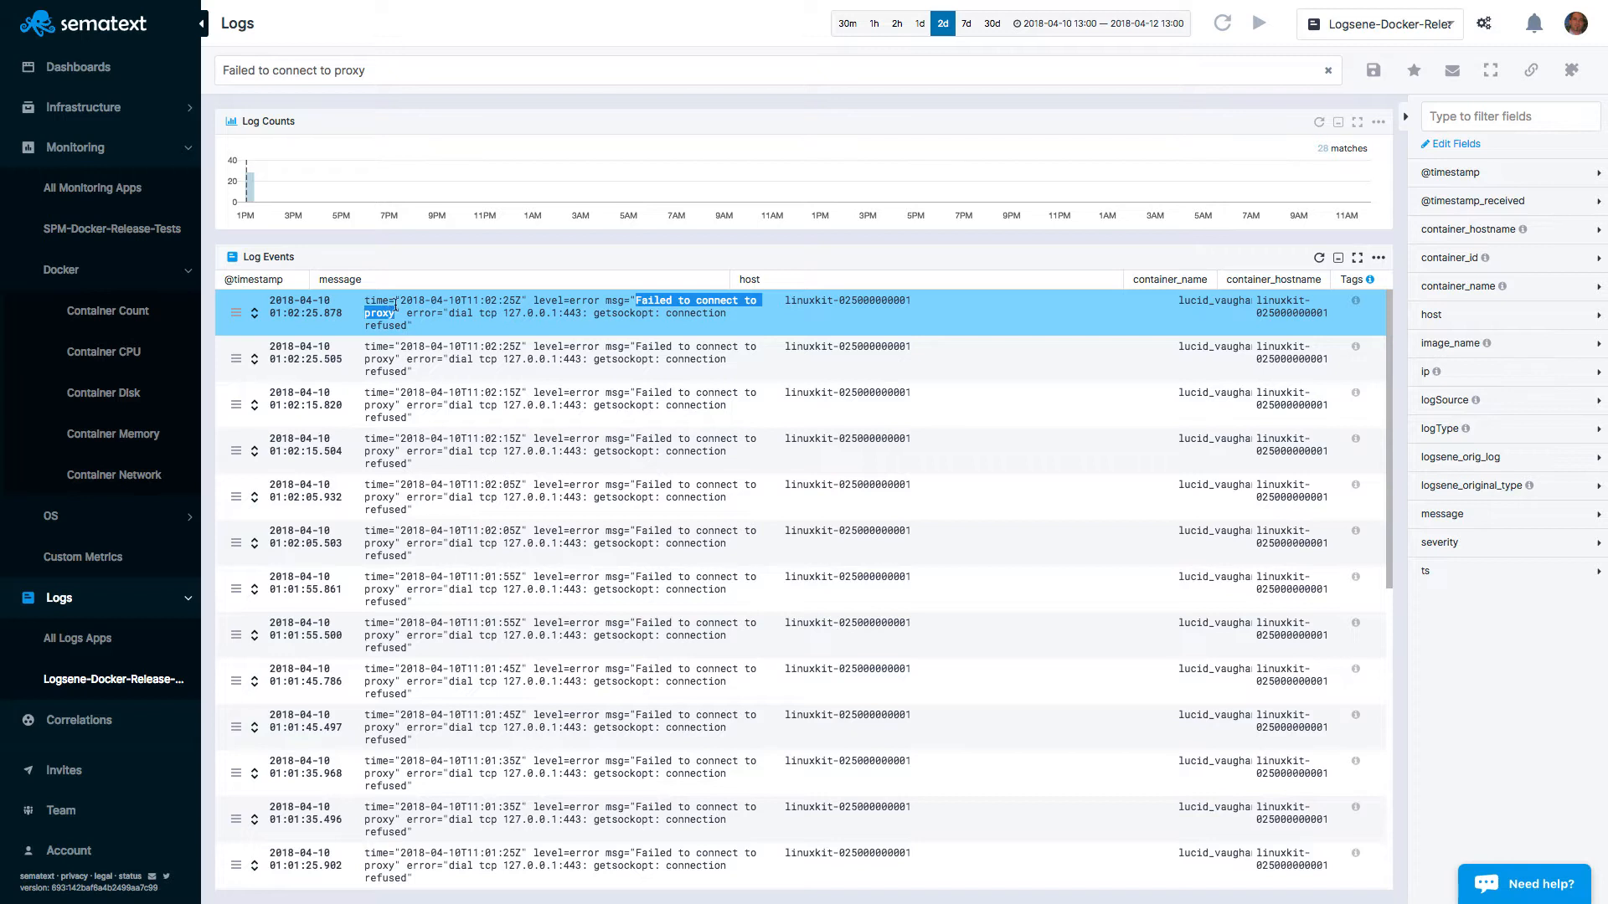
# Step: Save the current log search as a query named "Failed to connect to proxy"
pyautogui.click(1371, 71)
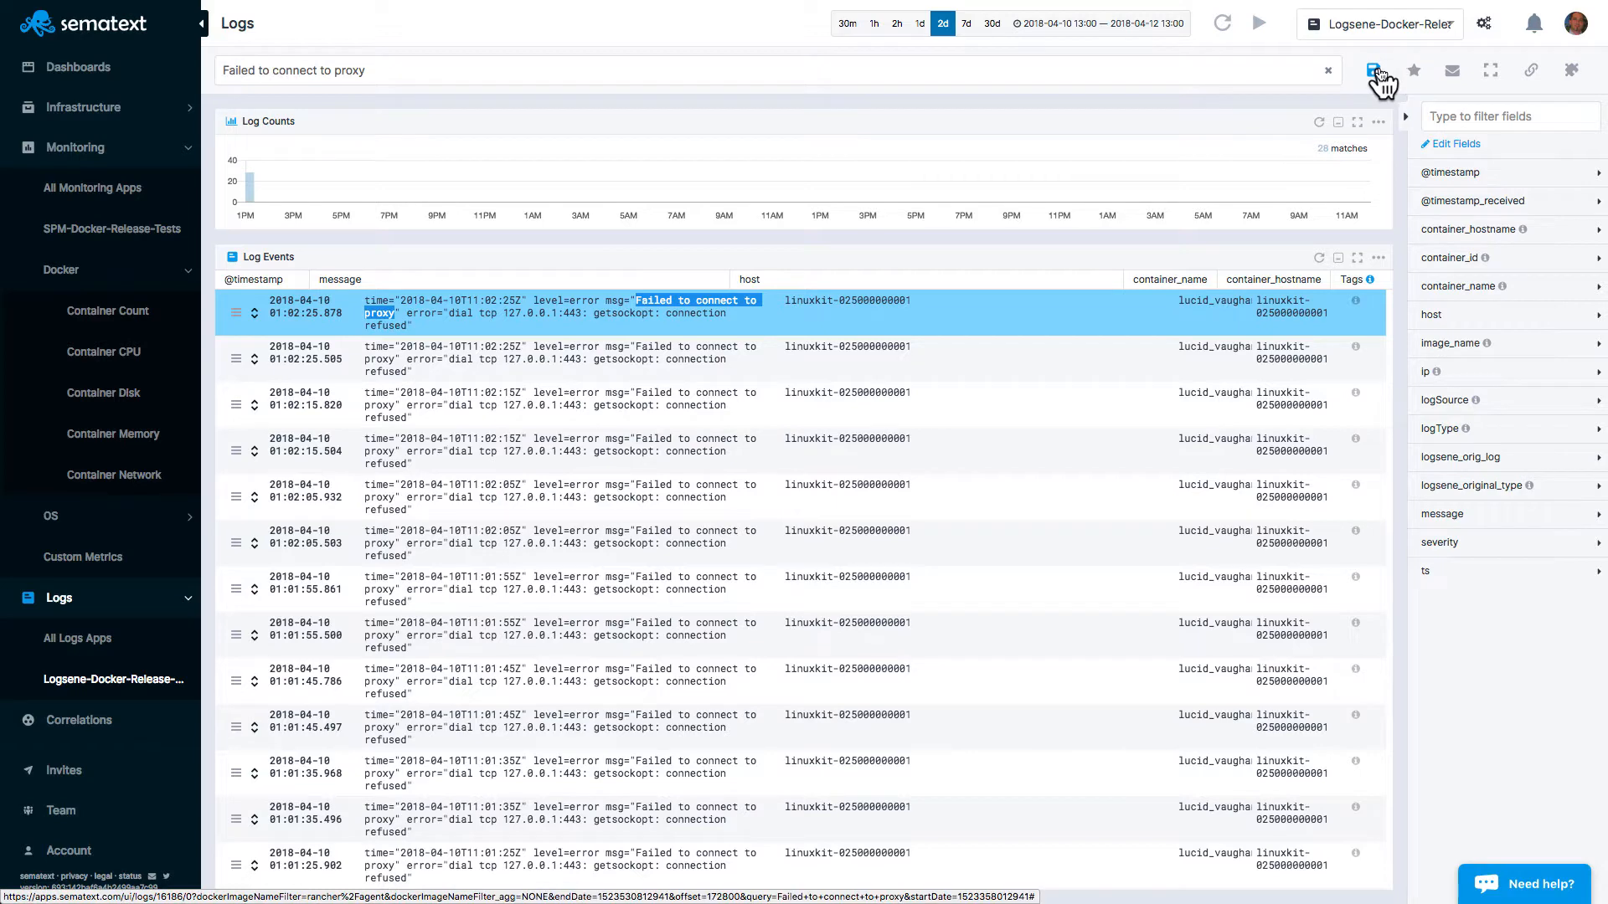
pyautogui.click(1373, 70)
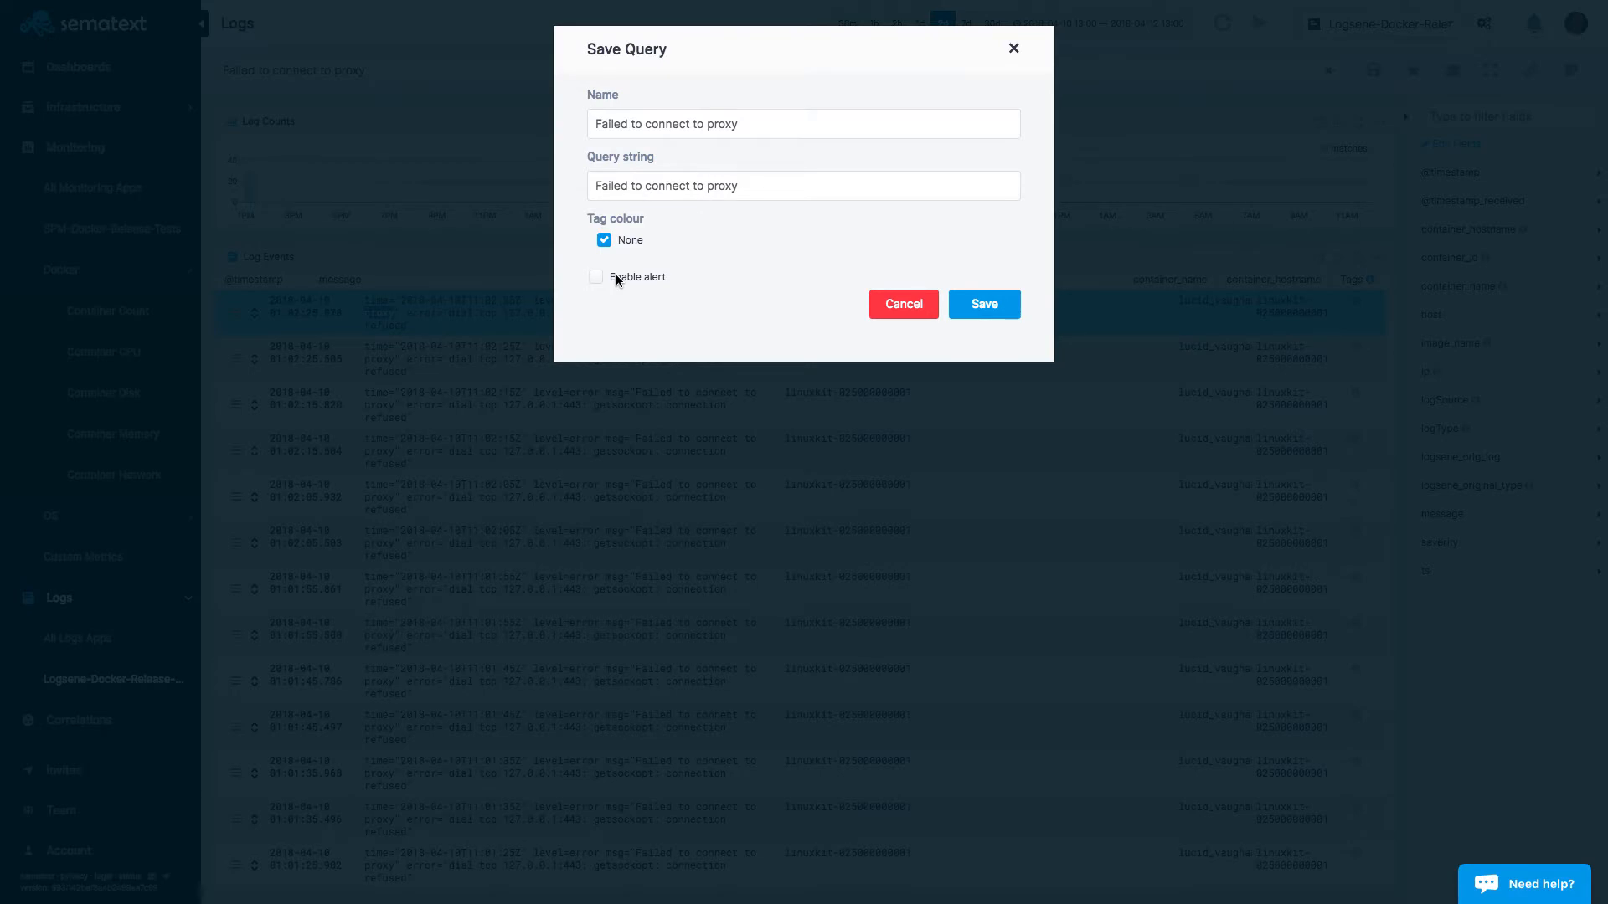
# Step: Enable the query's alert, enter a hit count, and switch it to Algolert anomaly detection
pyautogui.click(596, 276)
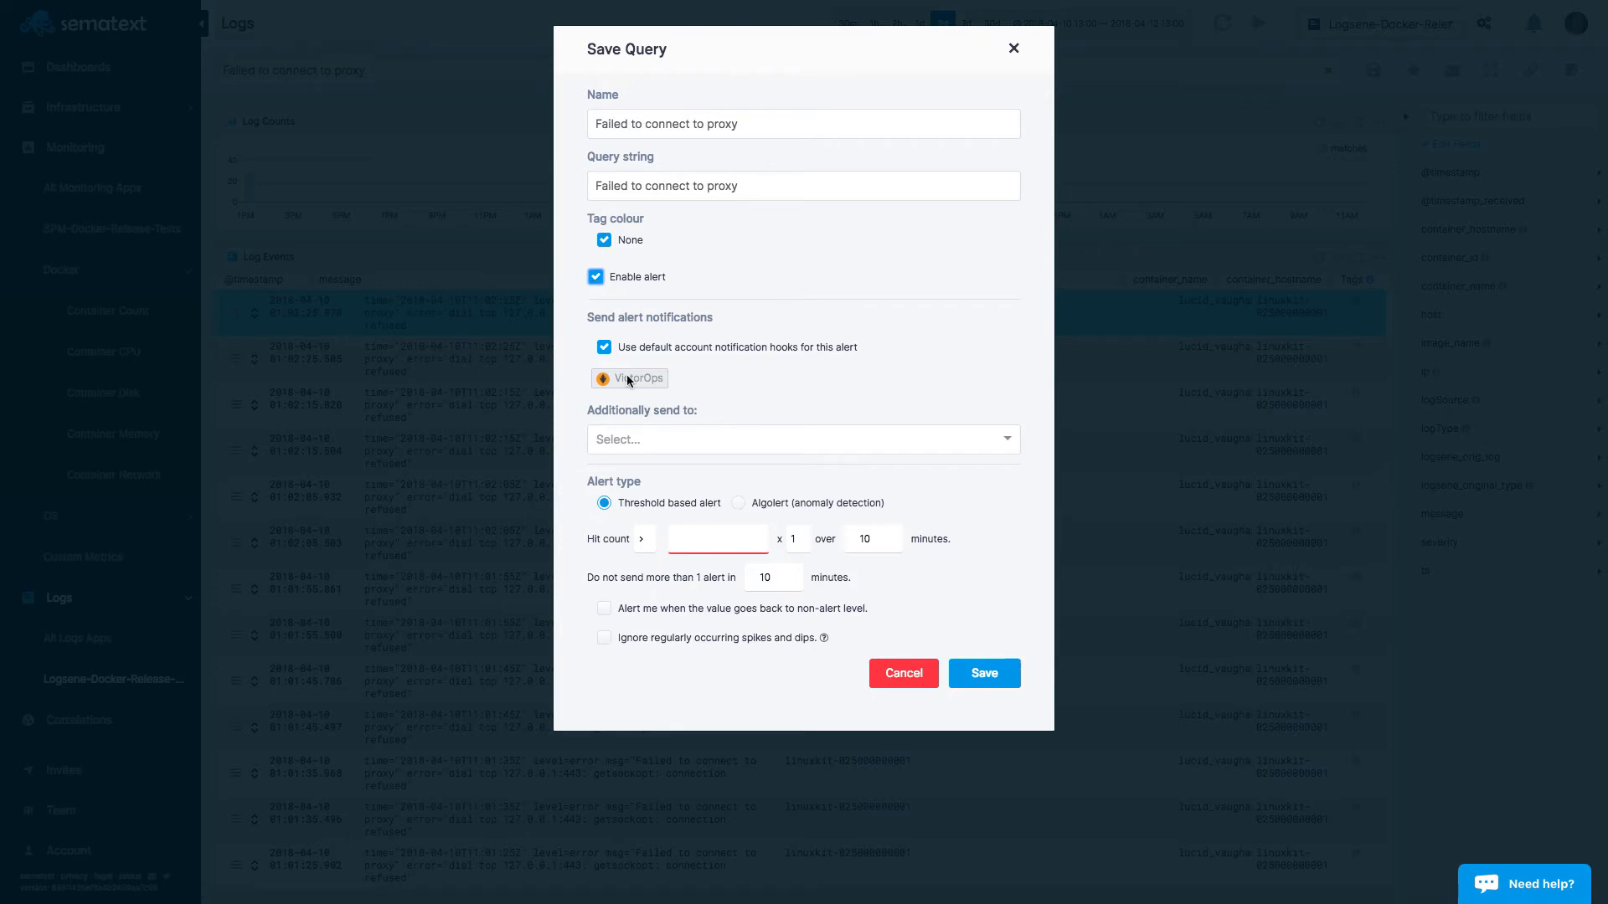
pyautogui.click(715, 537)
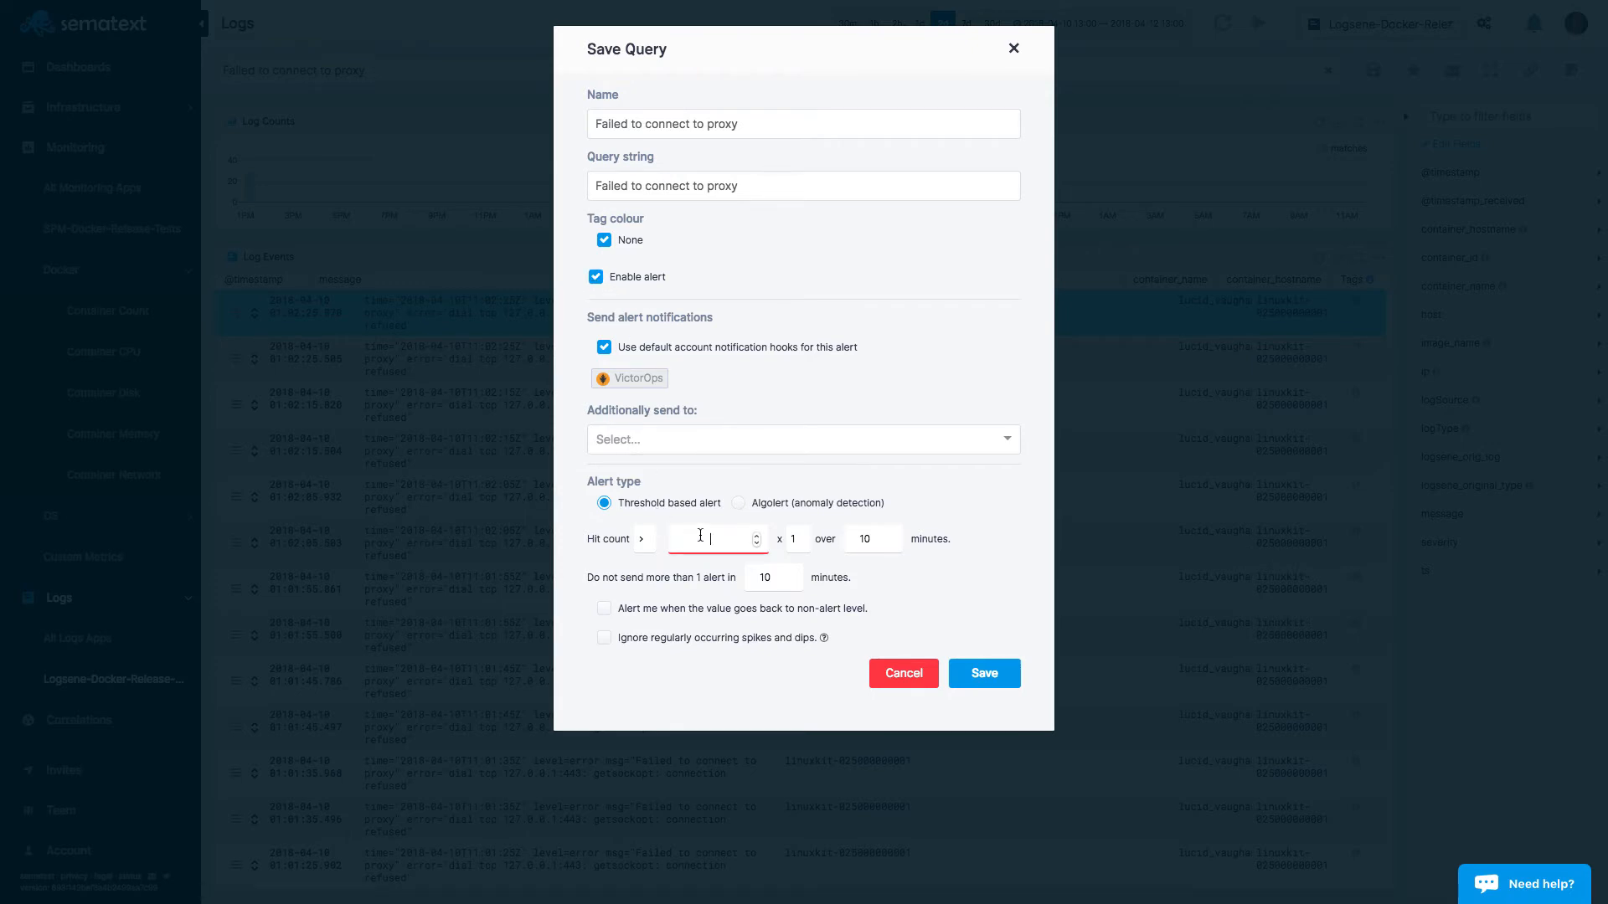
pyautogui.write('20')
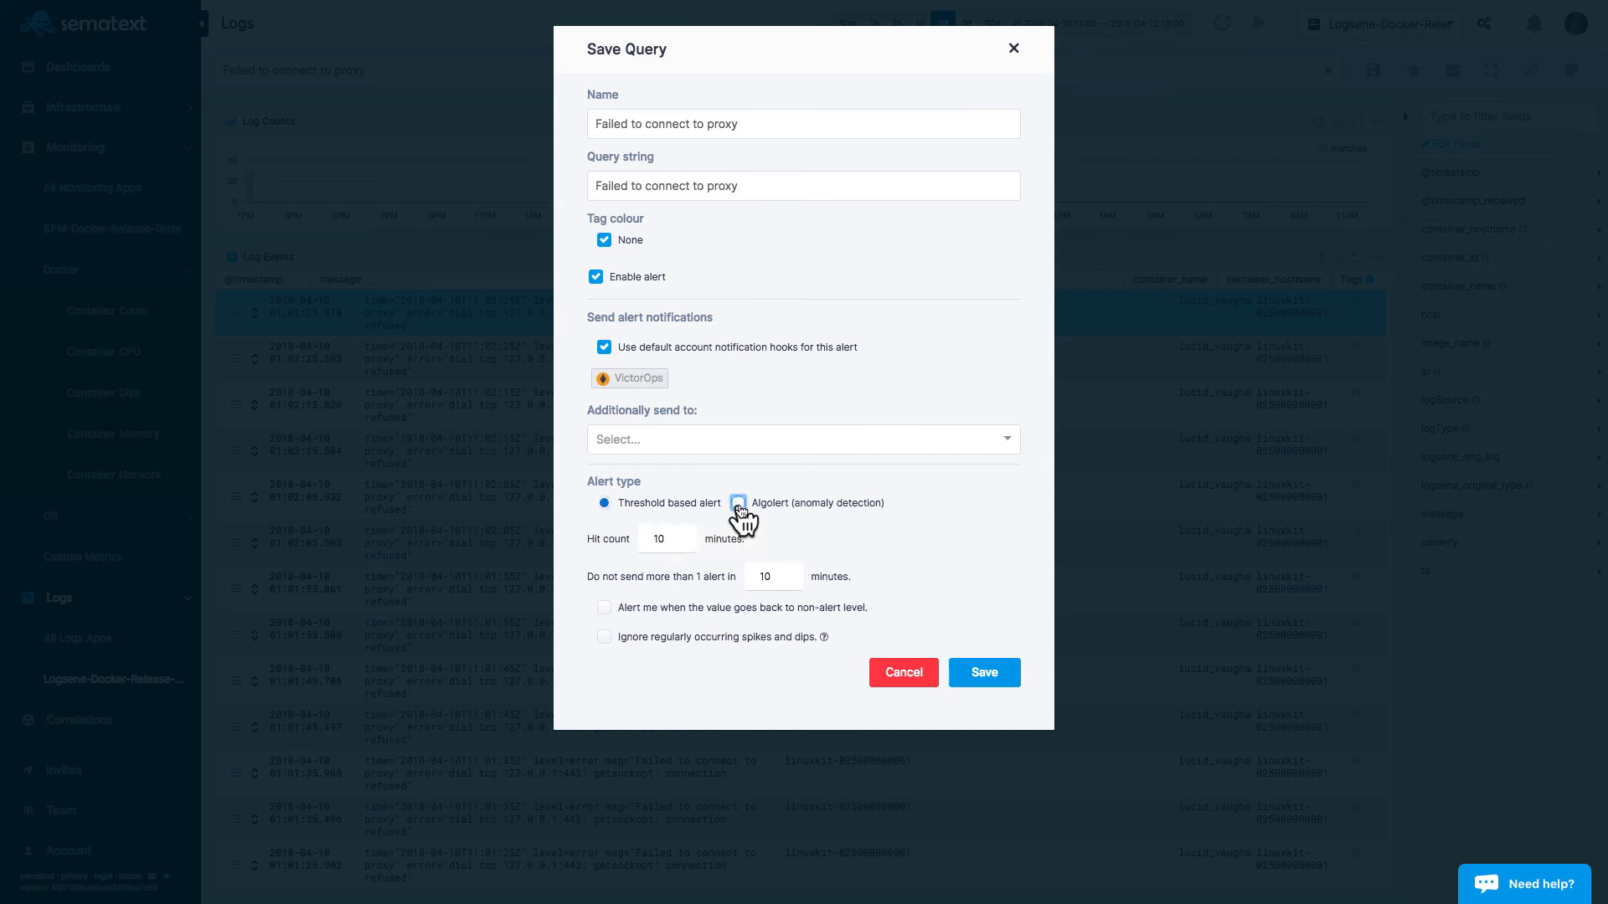
pyautogui.click(736, 502)
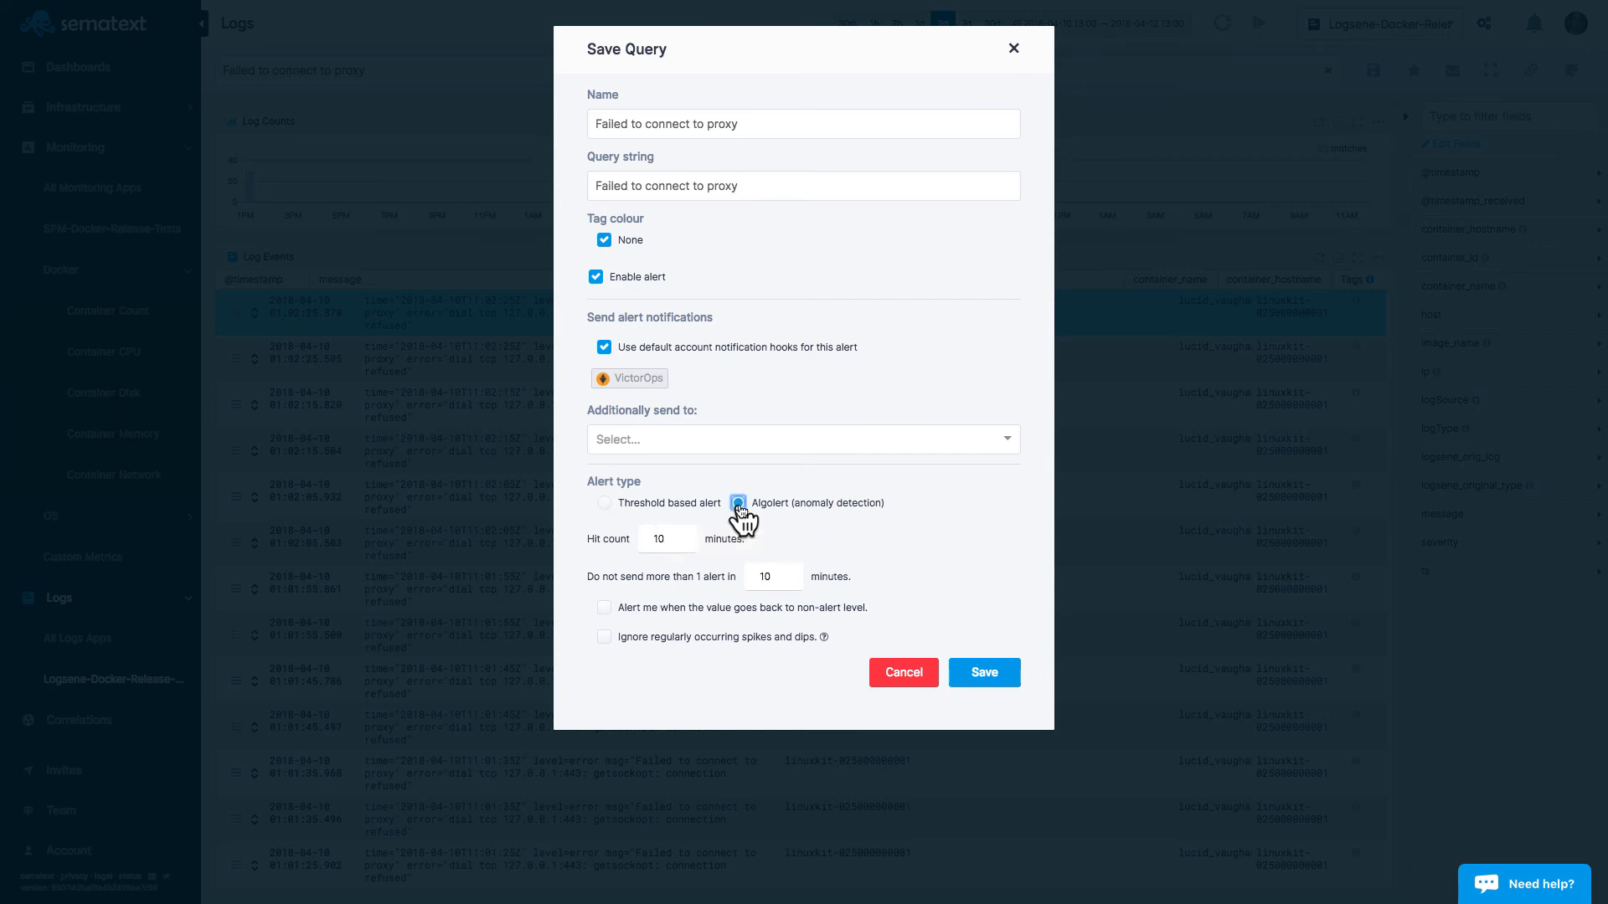